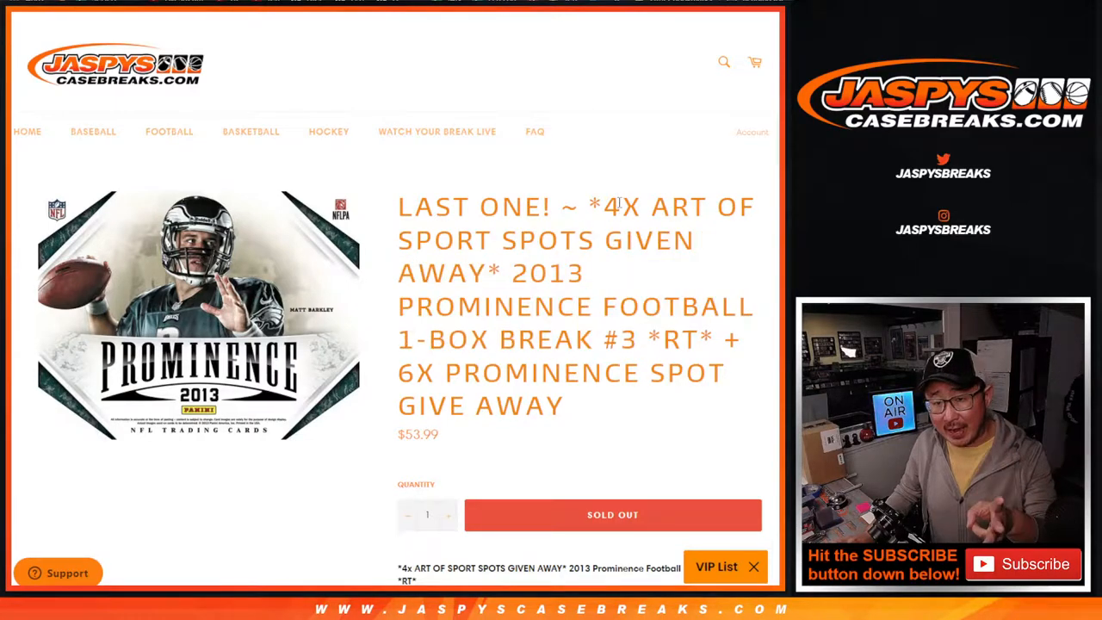
{"action": "mouse_move", "coordinate": [674, 220]}
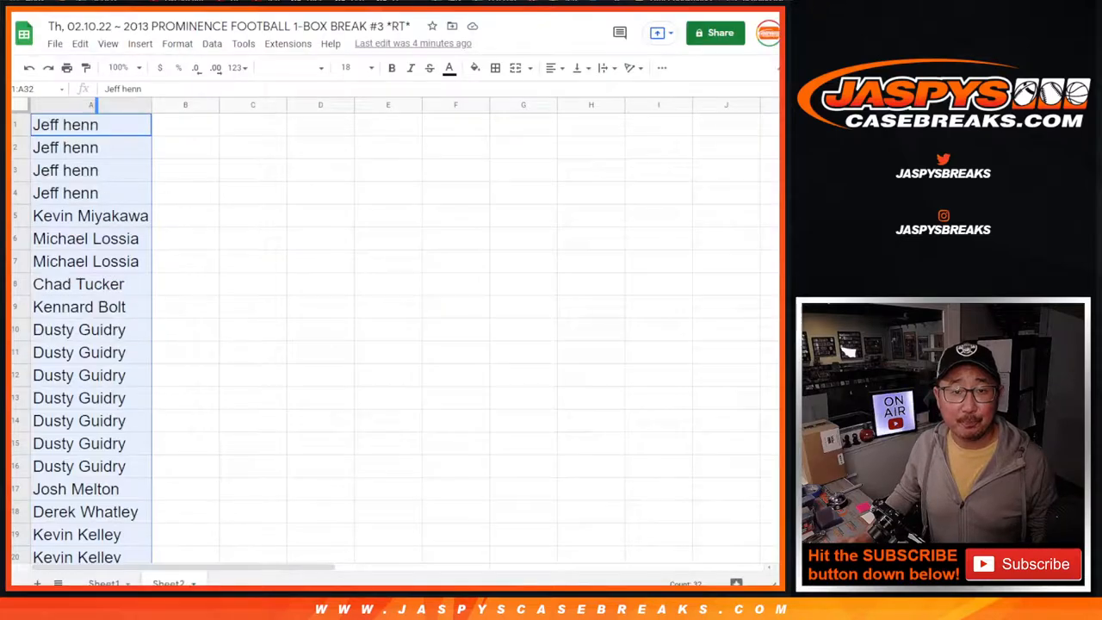
{"action": "scroll", "scroll_direction": "down", "scroll_amount": 3}
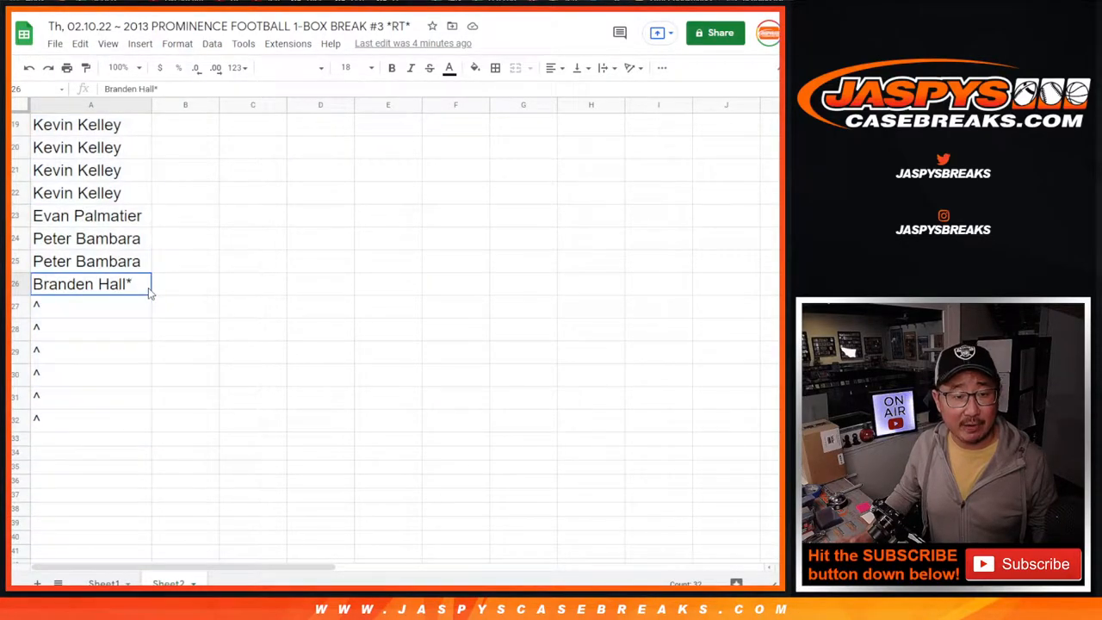
{"action": "scroll", "scroll_direction": "up", "scroll_amount": 3}
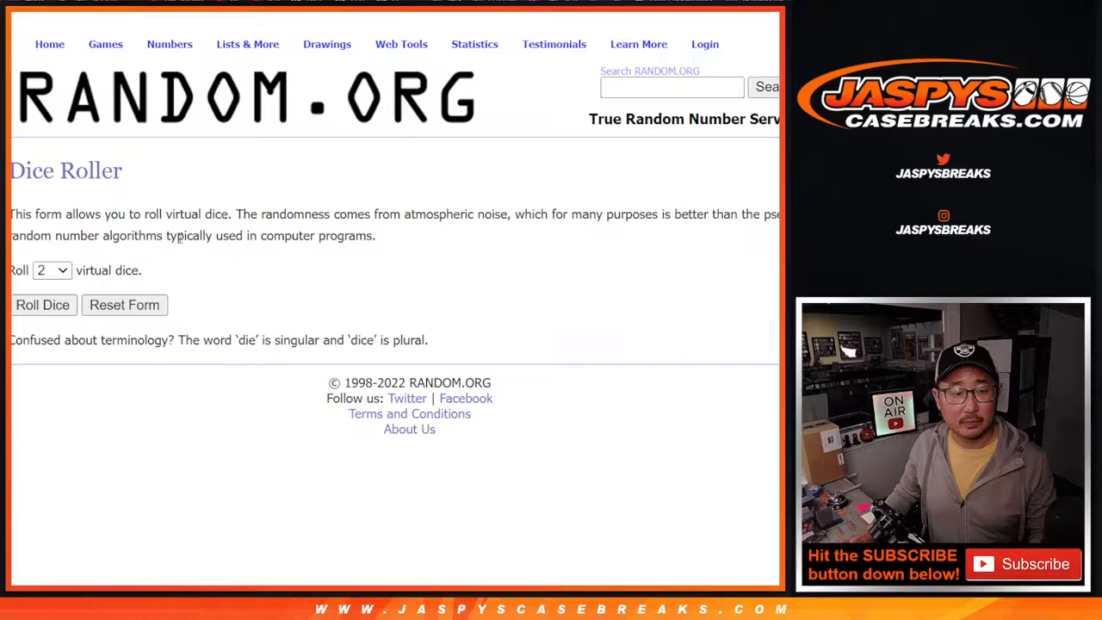
Shuffle the 26 pasted names in List Randomizer four times to get a final order
{"action": "left_click", "coordinate": [41, 305]}
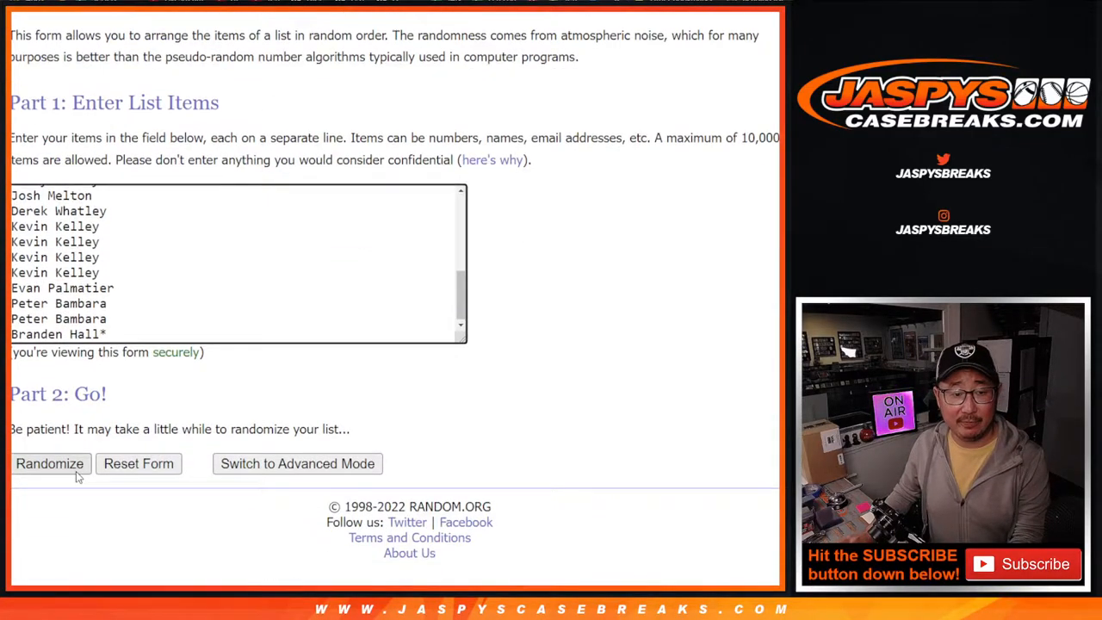
{"action": "left_click", "coordinate": [48, 463]}
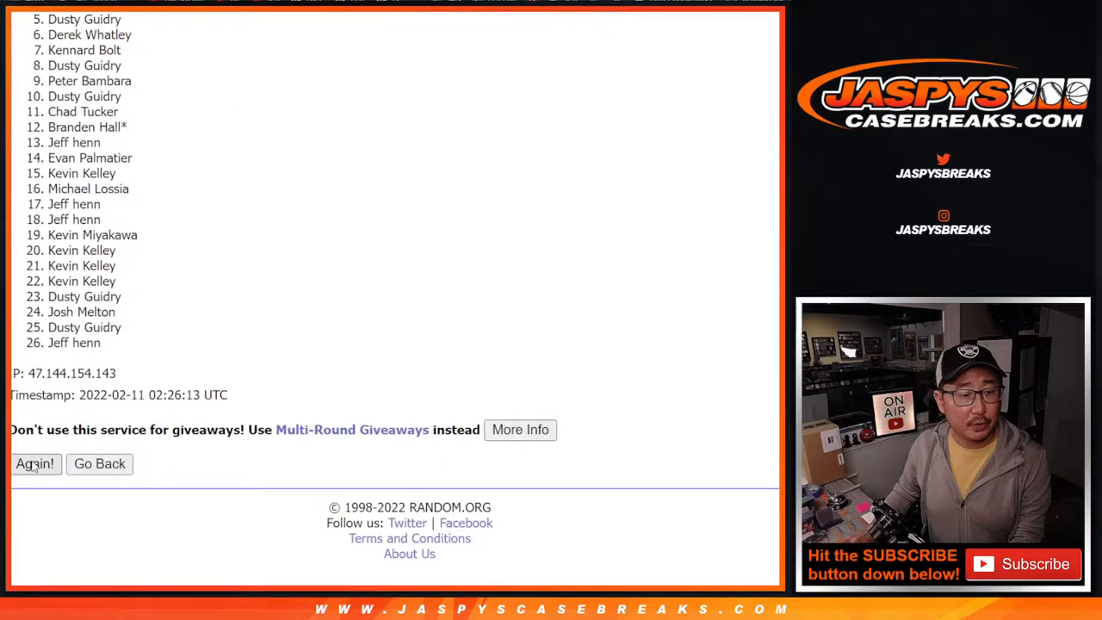
{"action": "left_click", "coordinate": [34, 463]}
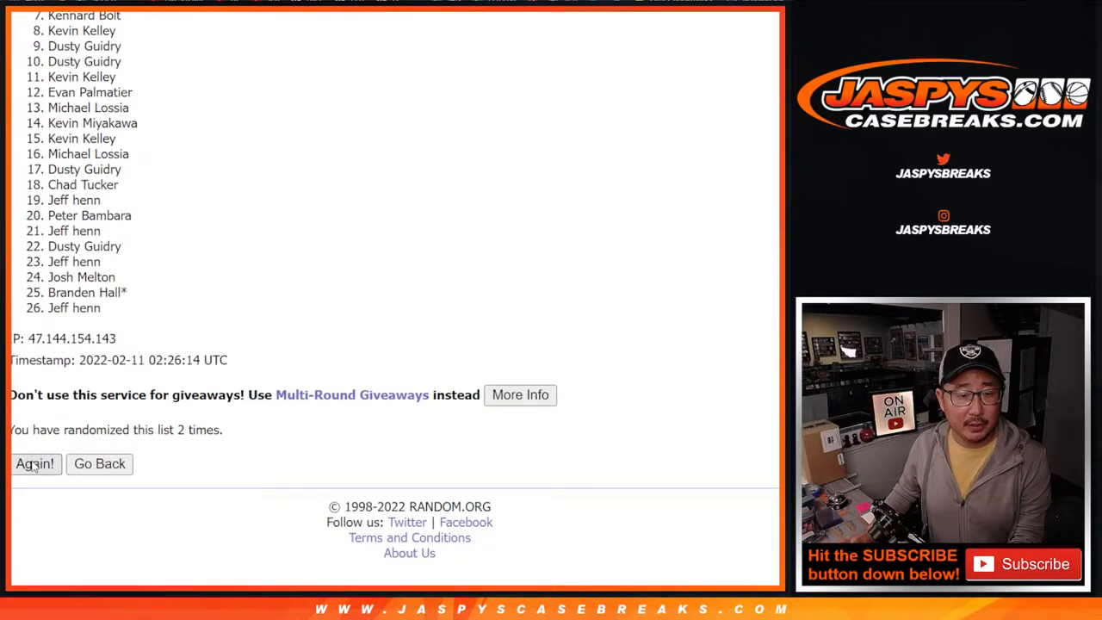
{"action": "left_click", "coordinate": [34, 463]}
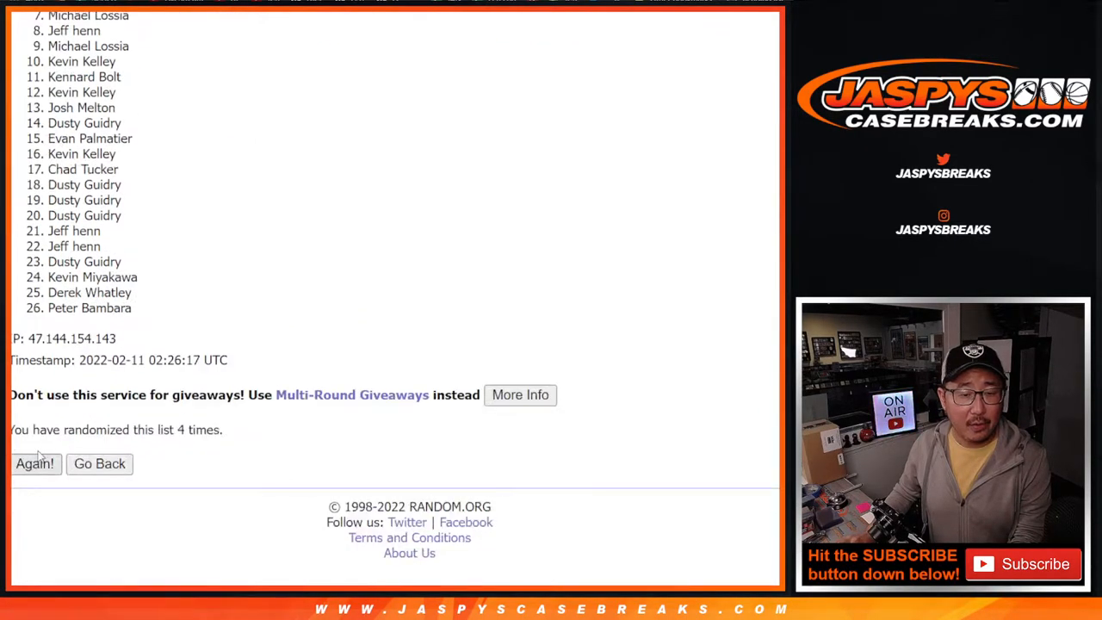
{"action": "left_click", "coordinate": [34, 463]}
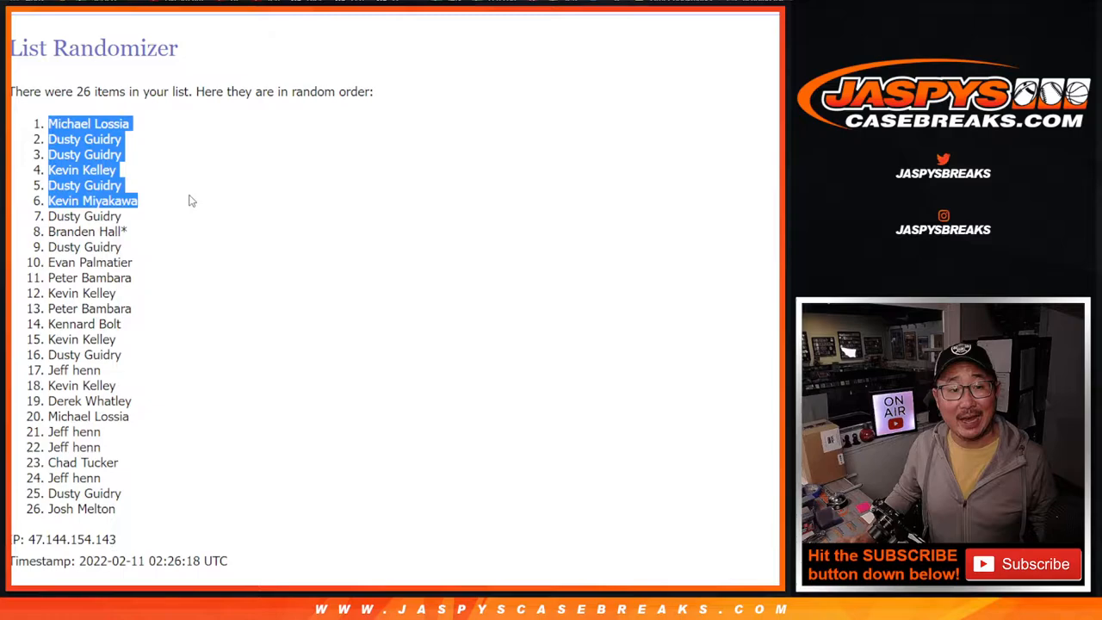
Match the six added names in rows 27–32 to the list font, then select all 32 names to copy
{"action": "scroll", "scroll_direction": "down", "scroll_amount": 3}
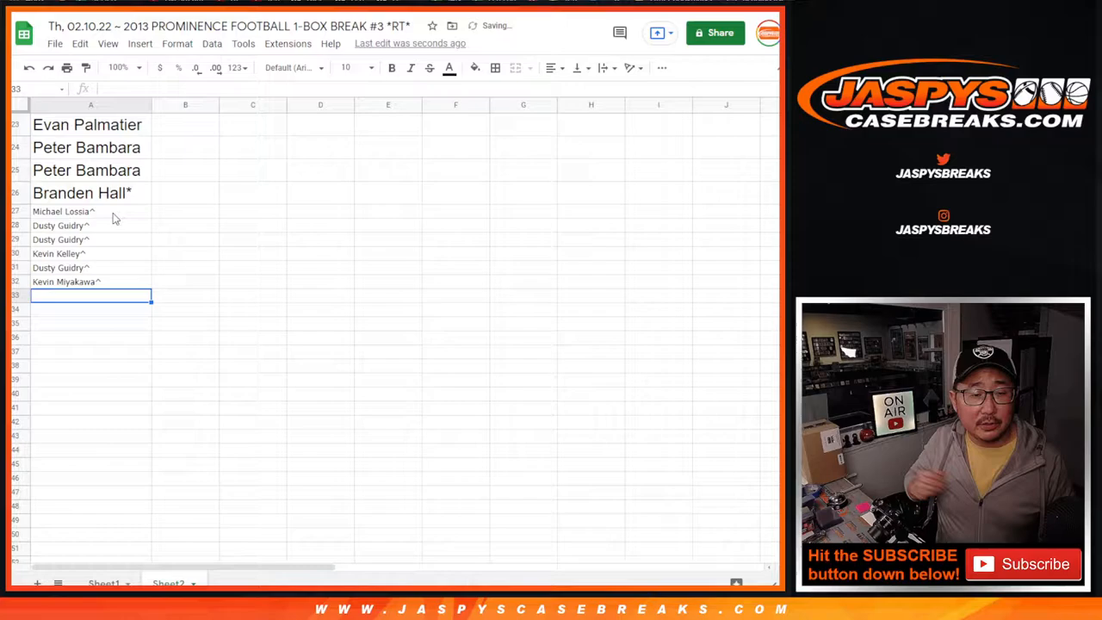
{"action": "left_click_drag", "start_coordinate": [89, 210], "coordinate": [90, 296]}
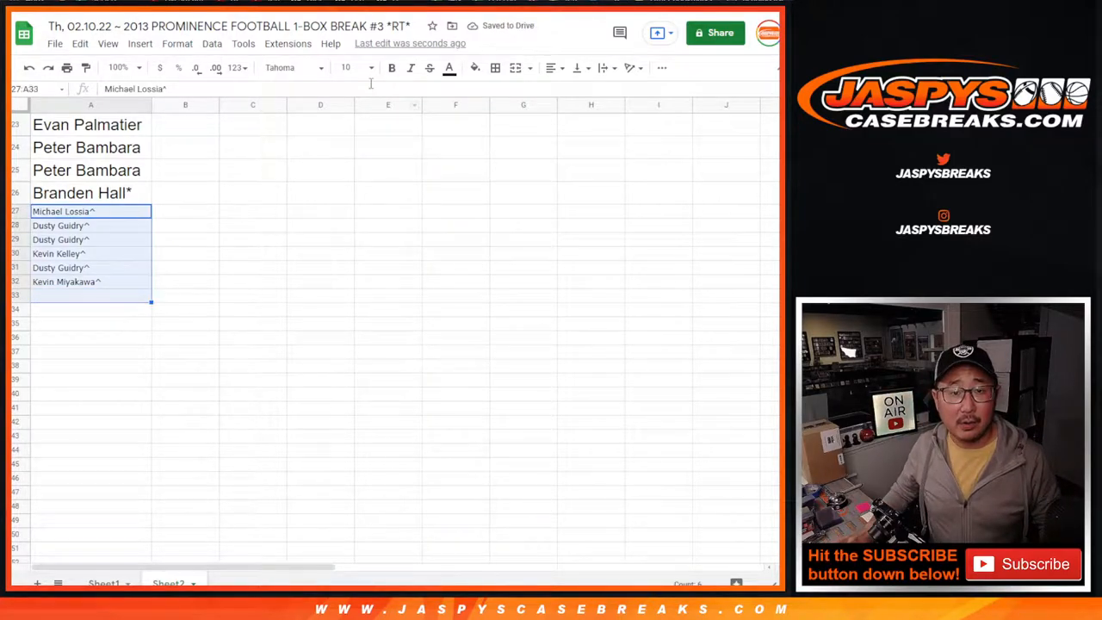
{"action": "left_click", "coordinate": [344, 68]}
{"action": "type", "text": "18"}
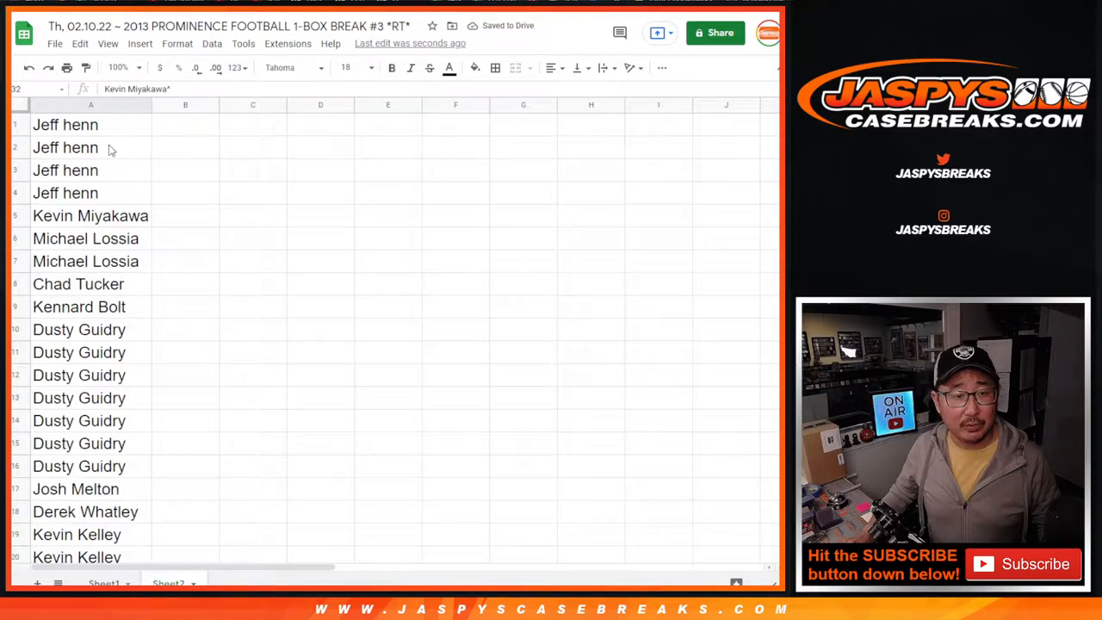
{"action": "left_click", "coordinate": [90, 105]}
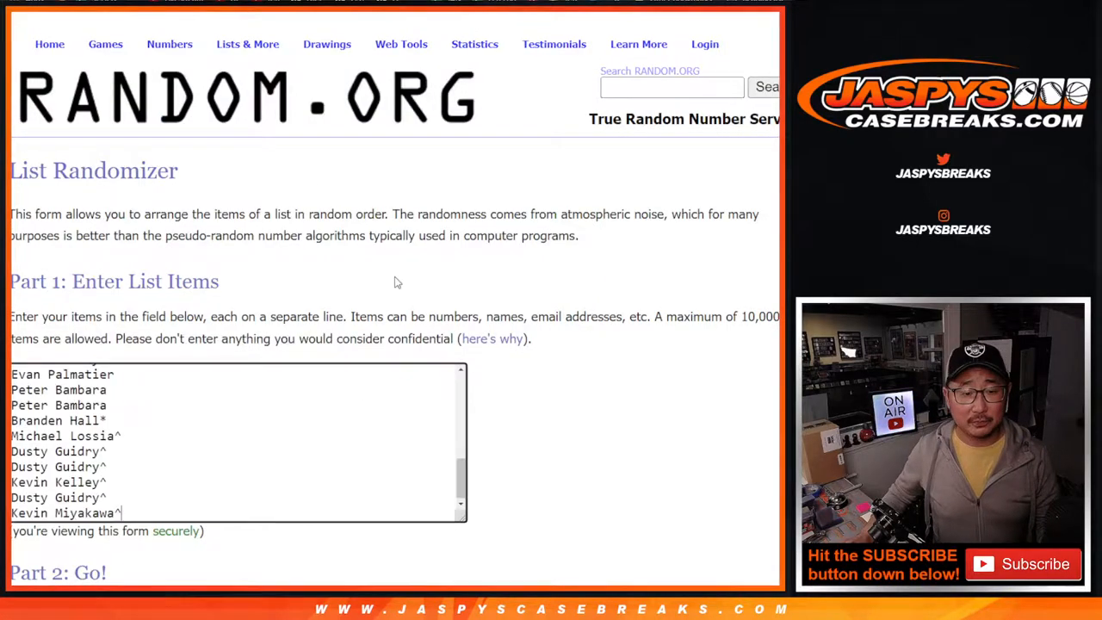
Randomize the 32-name list seven times and review the final shuffled order
{"action": "scroll", "scroll_direction": "down", "scroll_amount": 3}
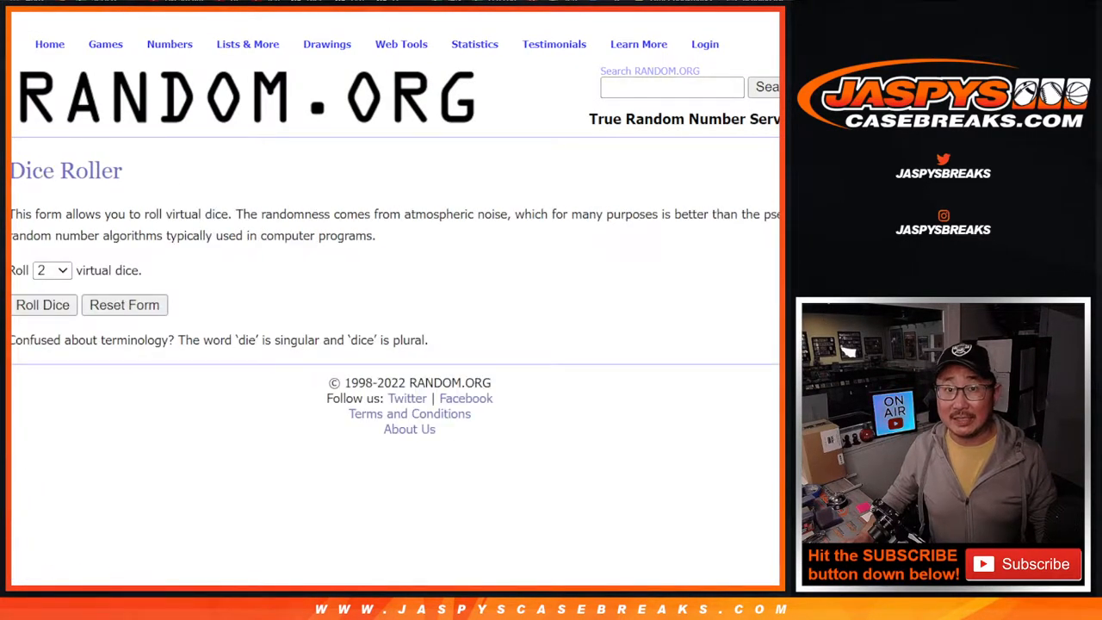
{"action": "left_click", "coordinate": [41, 303]}
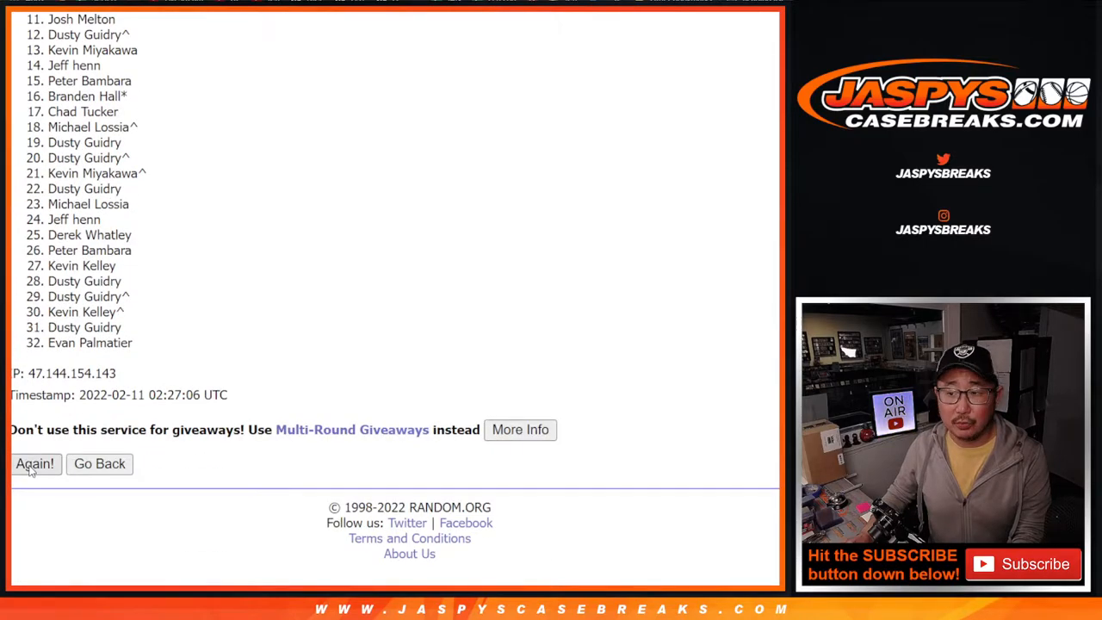
{"action": "left_click", "coordinate": [35, 463]}
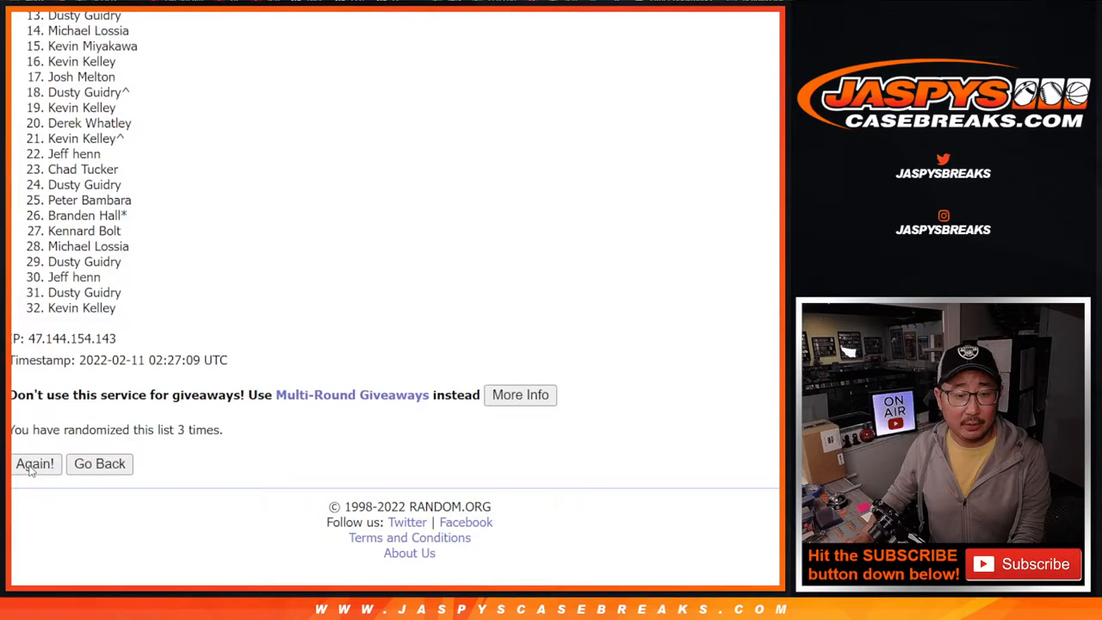
{"action": "left_click", "coordinate": [35, 463]}
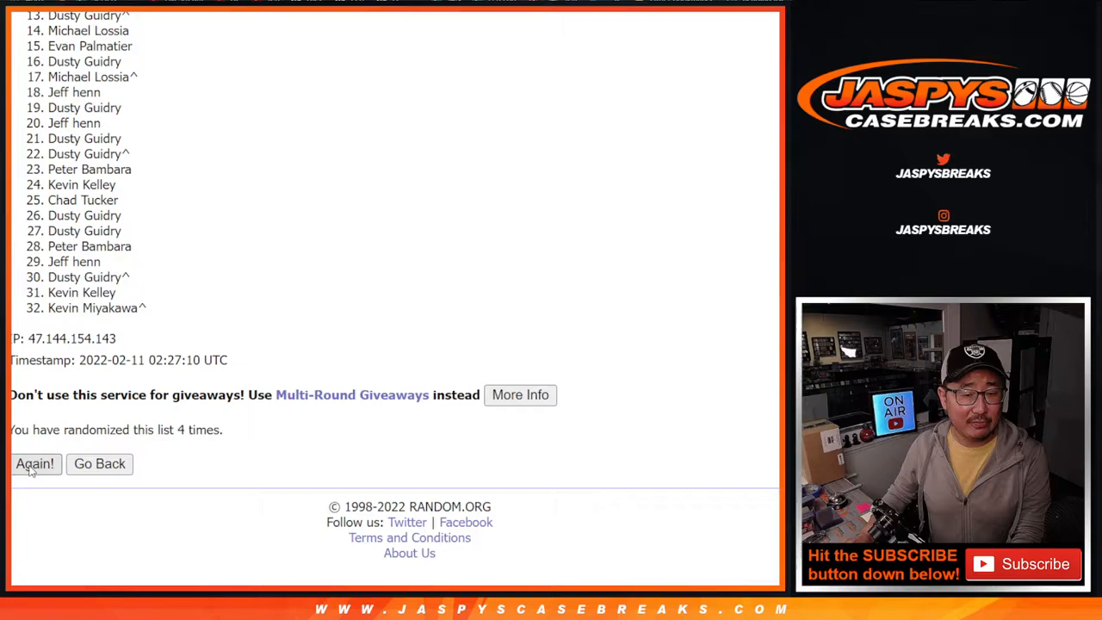
{"action": "left_click", "coordinate": [35, 463]}
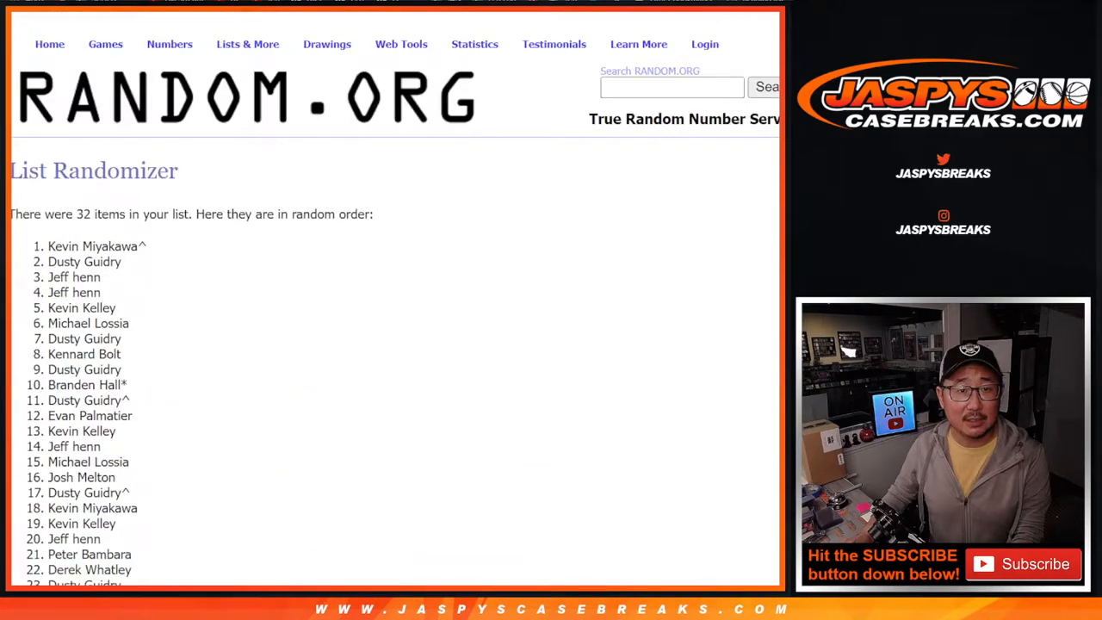
{"action": "scroll", "scroll_direction": "down", "scroll_amount": 3}
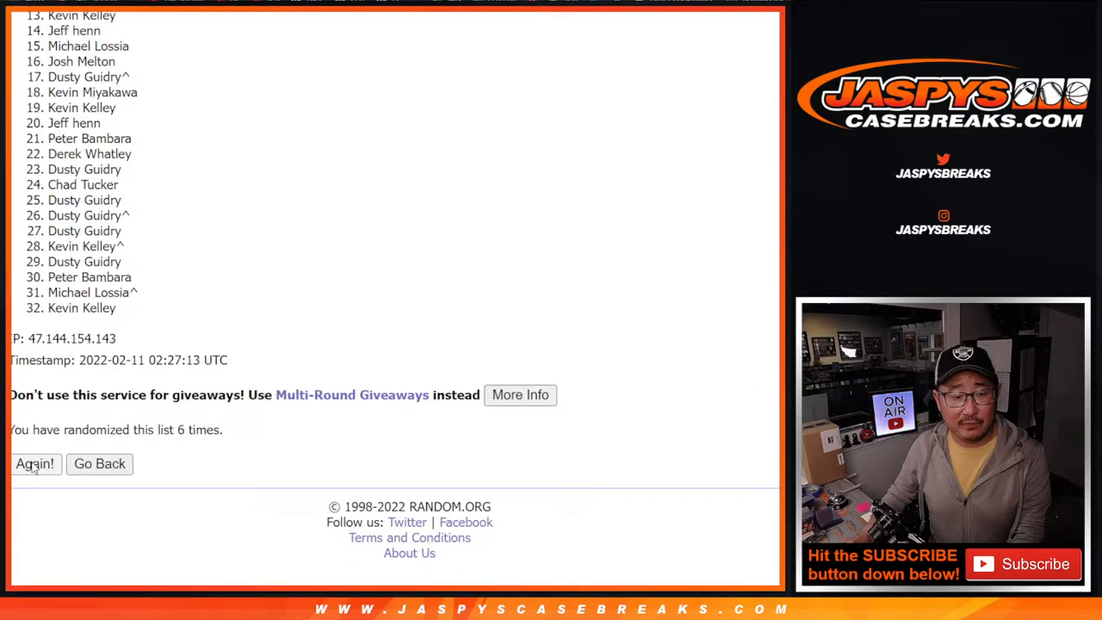
{"action": "left_click", "coordinate": [34, 463]}
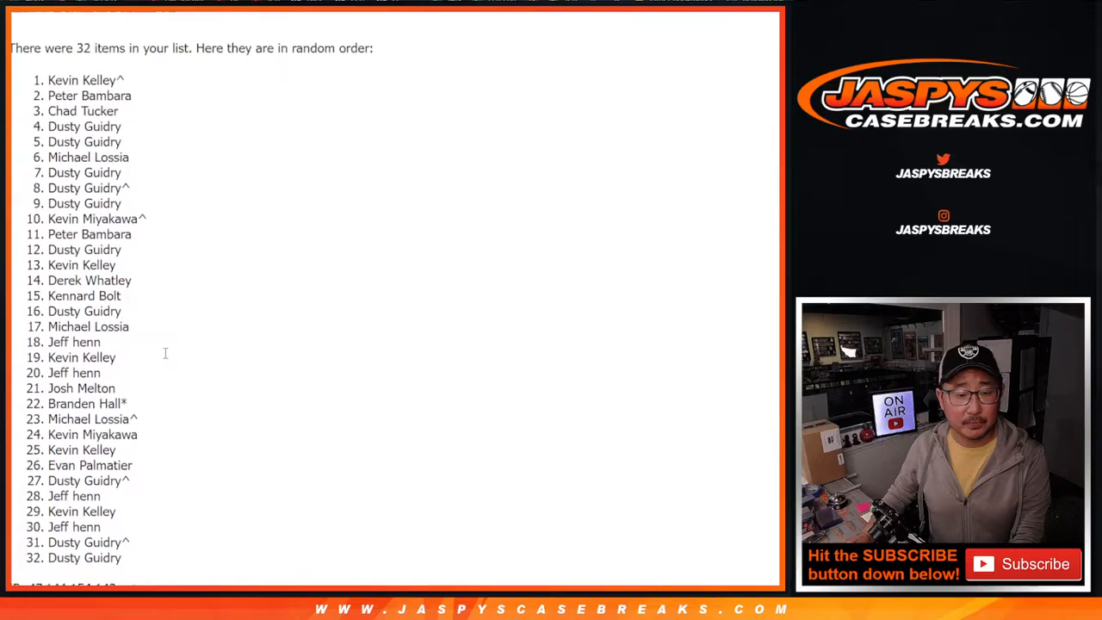
{"action": "scroll", "scroll_direction": "down", "scroll_amount": 3}
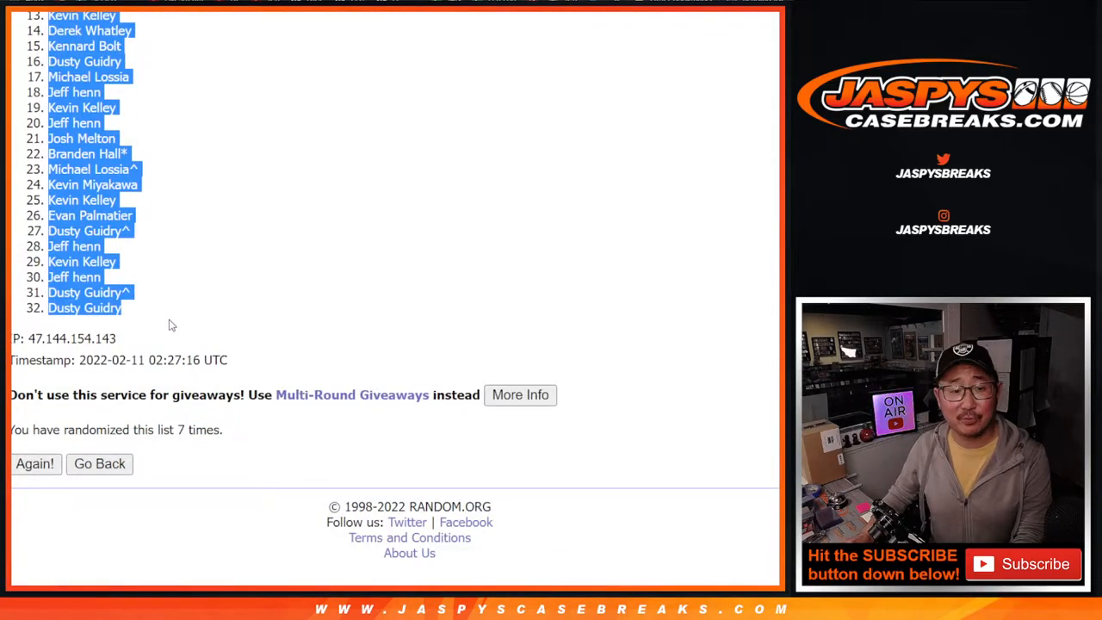
{"action": "mouse_move", "coordinate": [267, 239]}
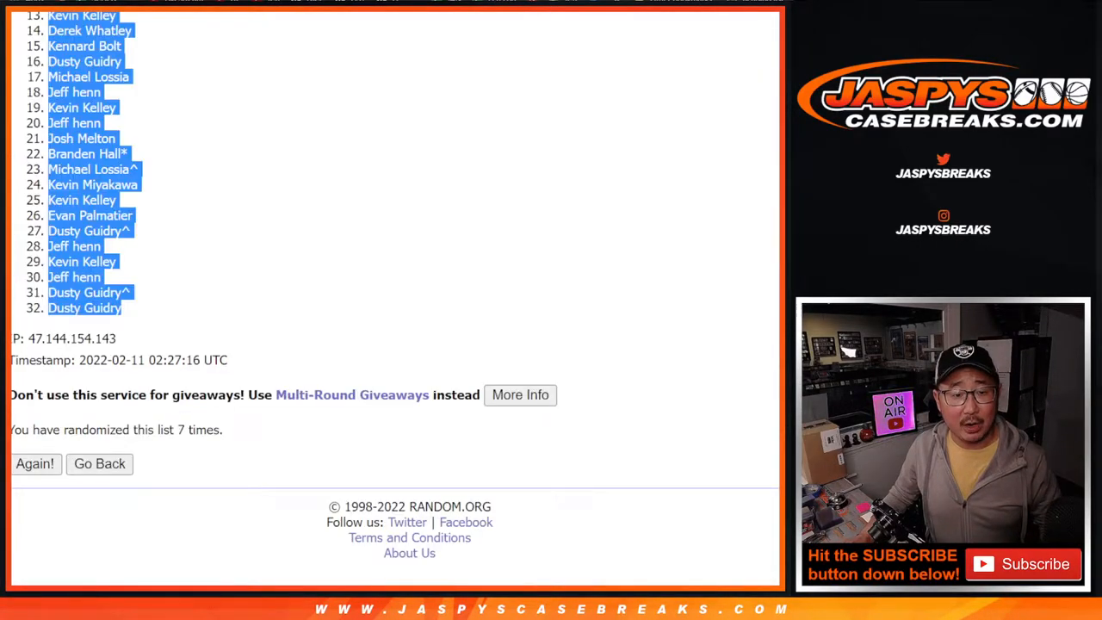
Shuffle the 32 NFL team list twice and review the resulting team order
{"action": "left_click", "coordinate": [100, 463]}
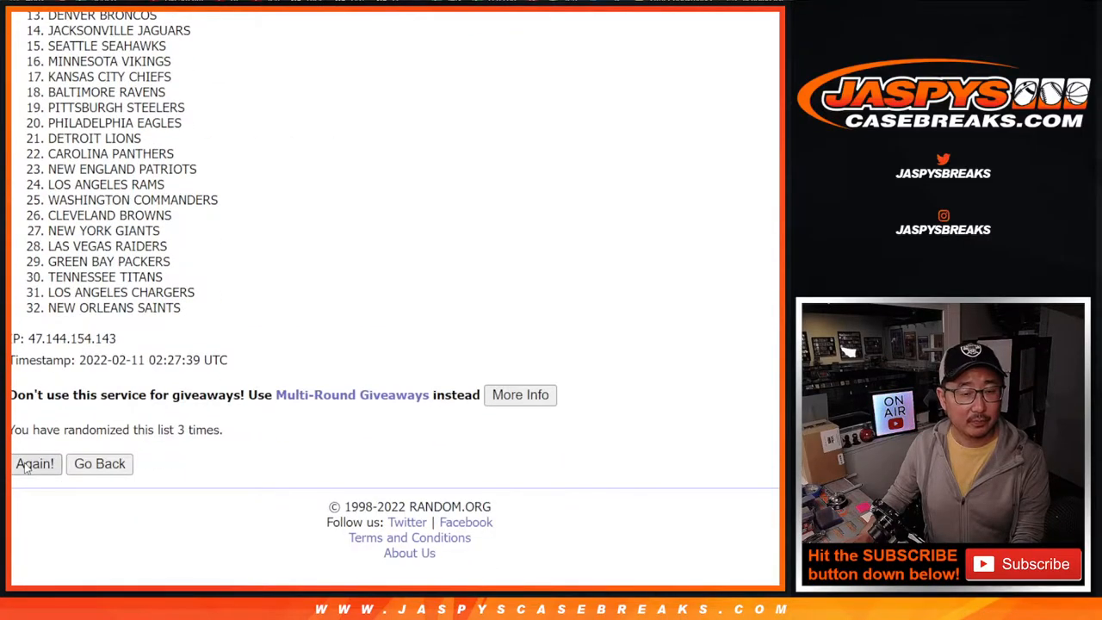
{"action": "left_click", "coordinate": [34, 463]}
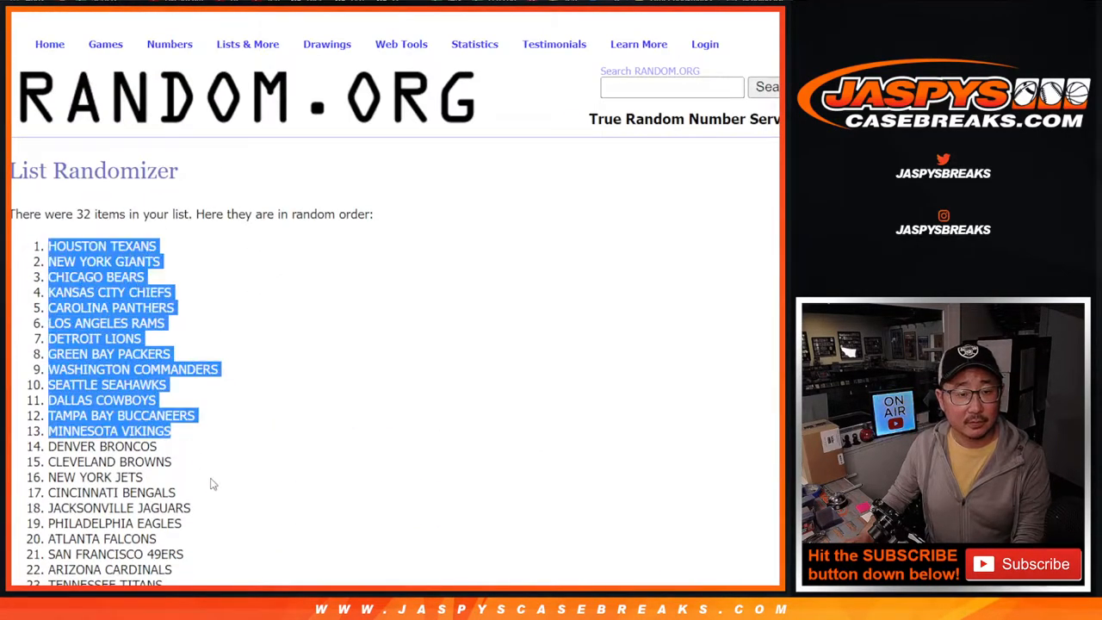
{"action": "scroll", "scroll_direction": "down", "scroll_amount": 3}
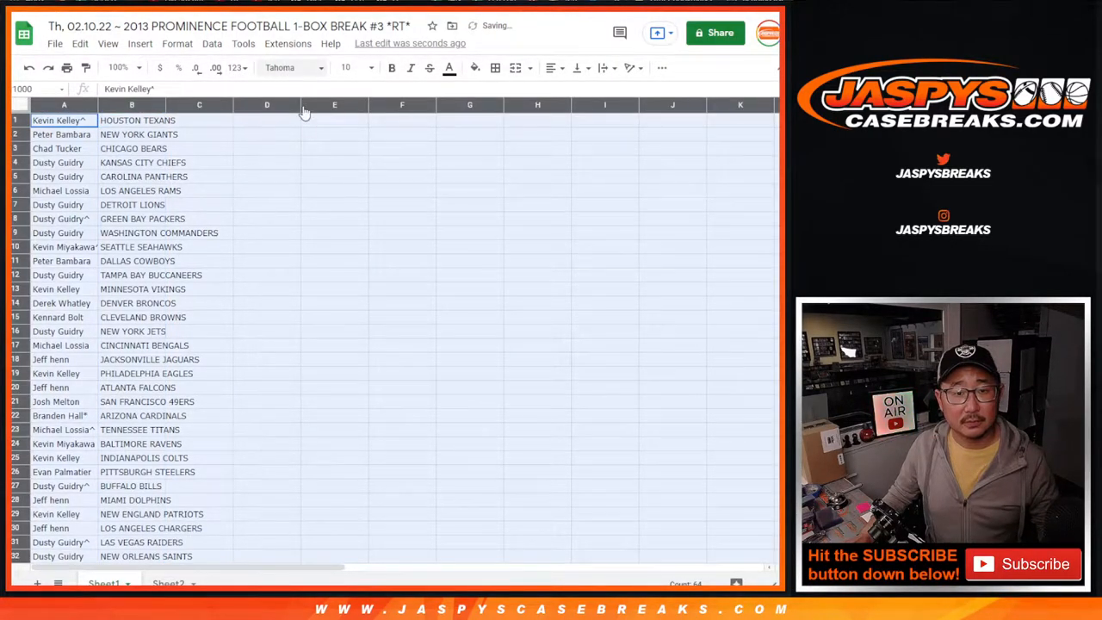
Shrink the paired list's text and widen columns A and B so full names show
{"action": "left_click", "coordinate": [344, 67]}
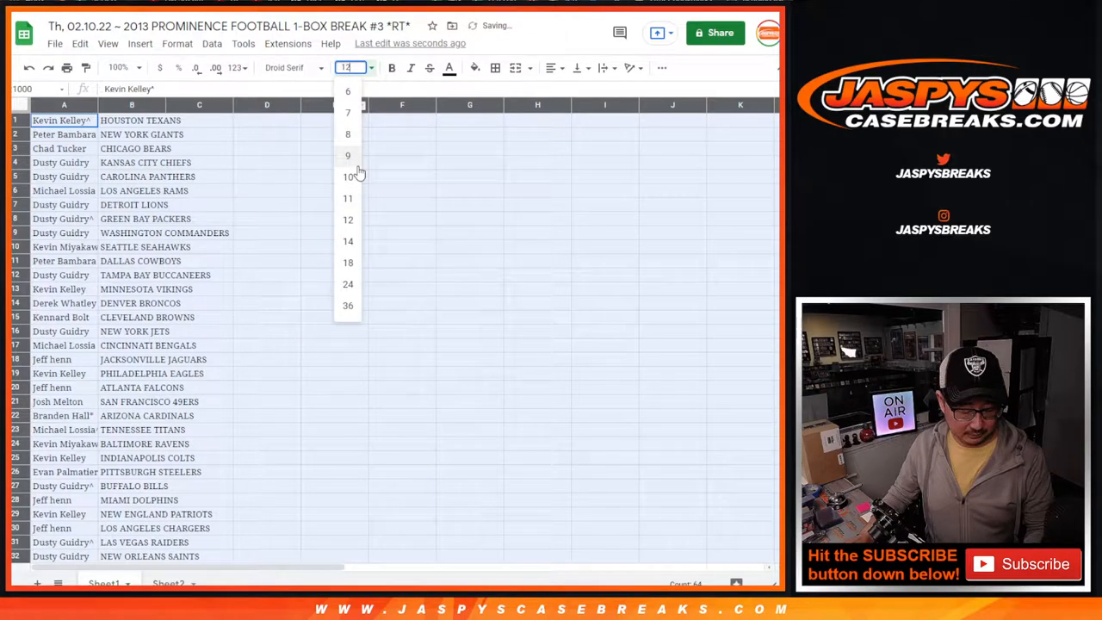
{"action": "left_click", "coordinate": [117, 67]}
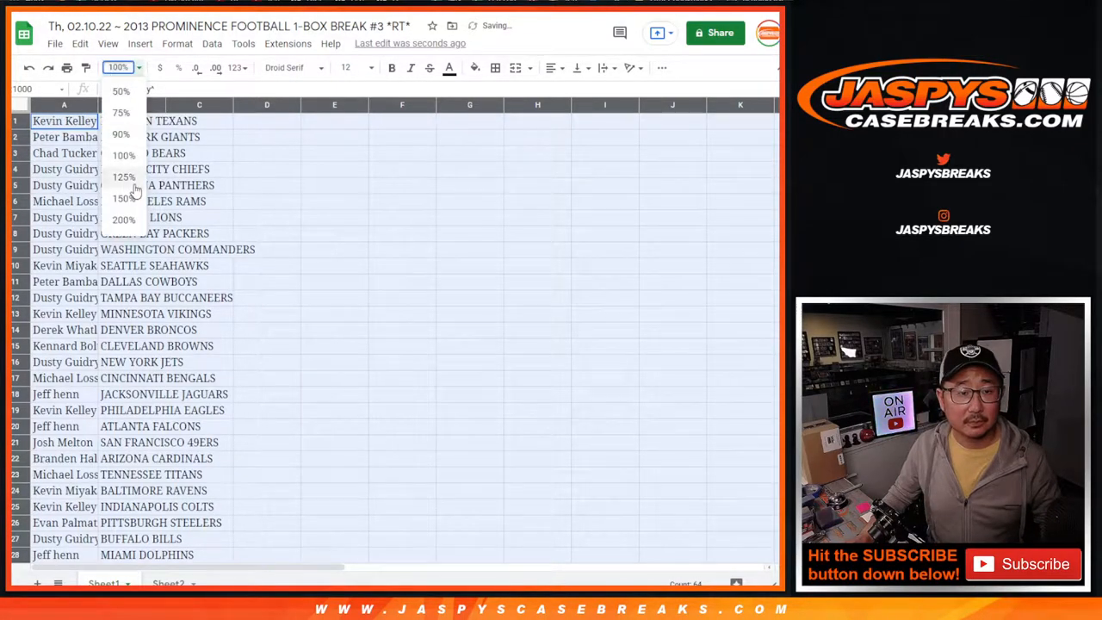
{"action": "left_click", "coordinate": [124, 198]}
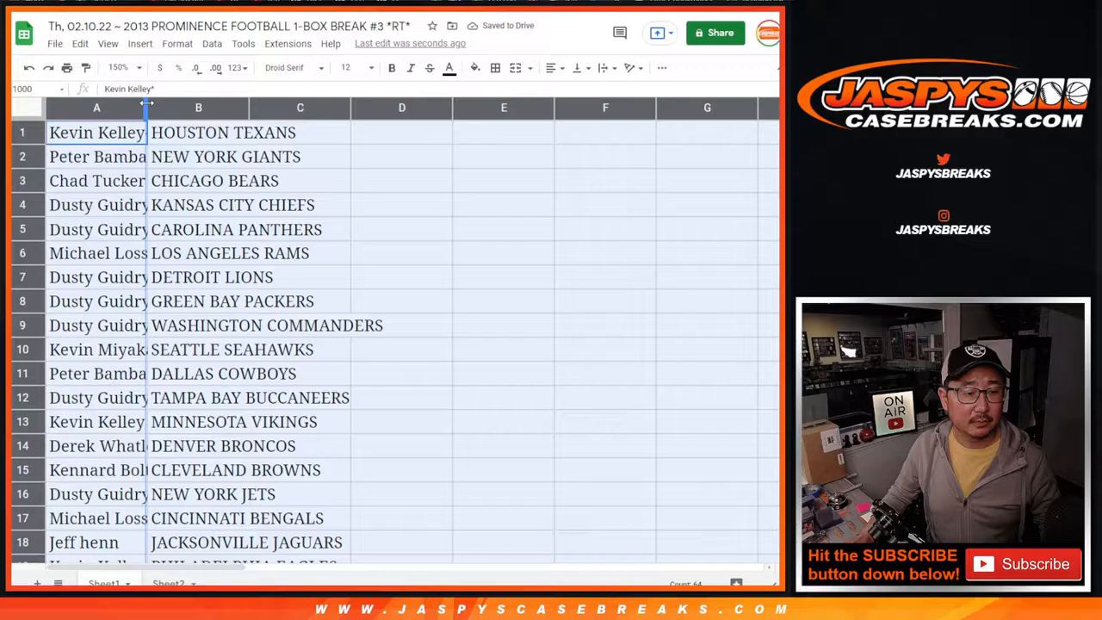
{"action": "left_click_drag", "start_coordinate": [148, 107], "coordinate": [191, 107]}
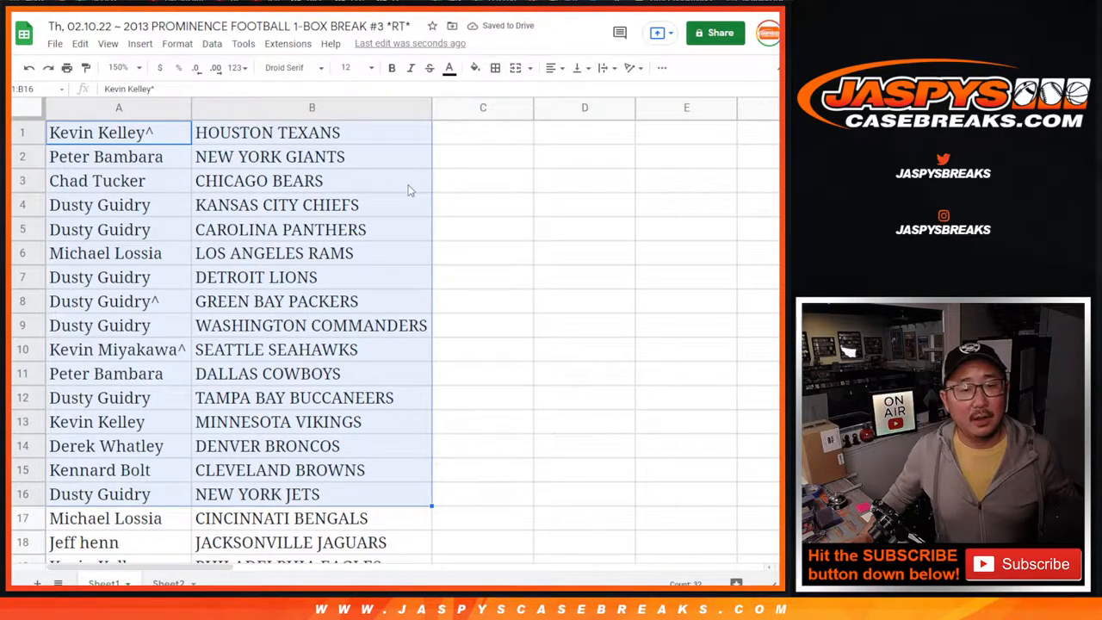
{"action": "mouse_move", "coordinate": [392, 174]}
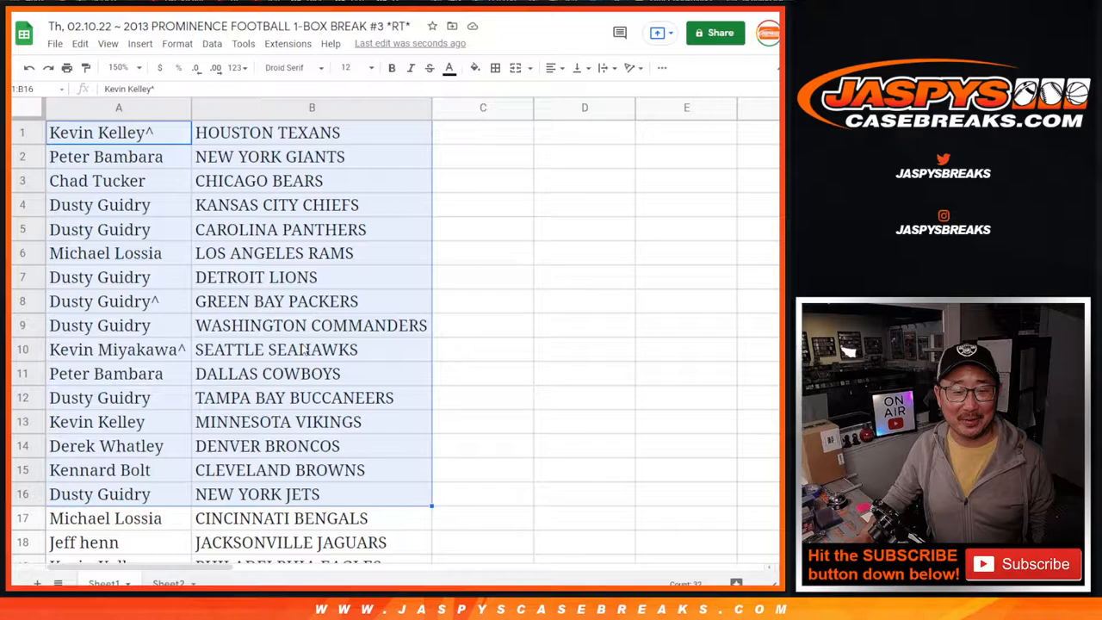
{"action": "scroll", "scroll_direction": "down", "scroll_amount": 3}
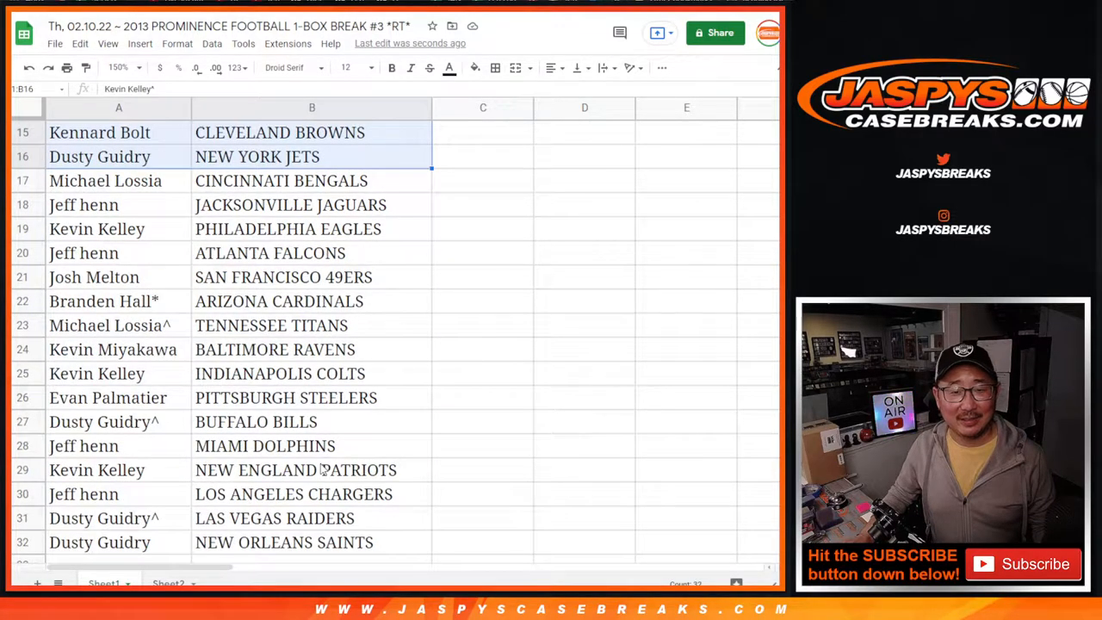
{"action": "left_click", "coordinate": [105, 181]}
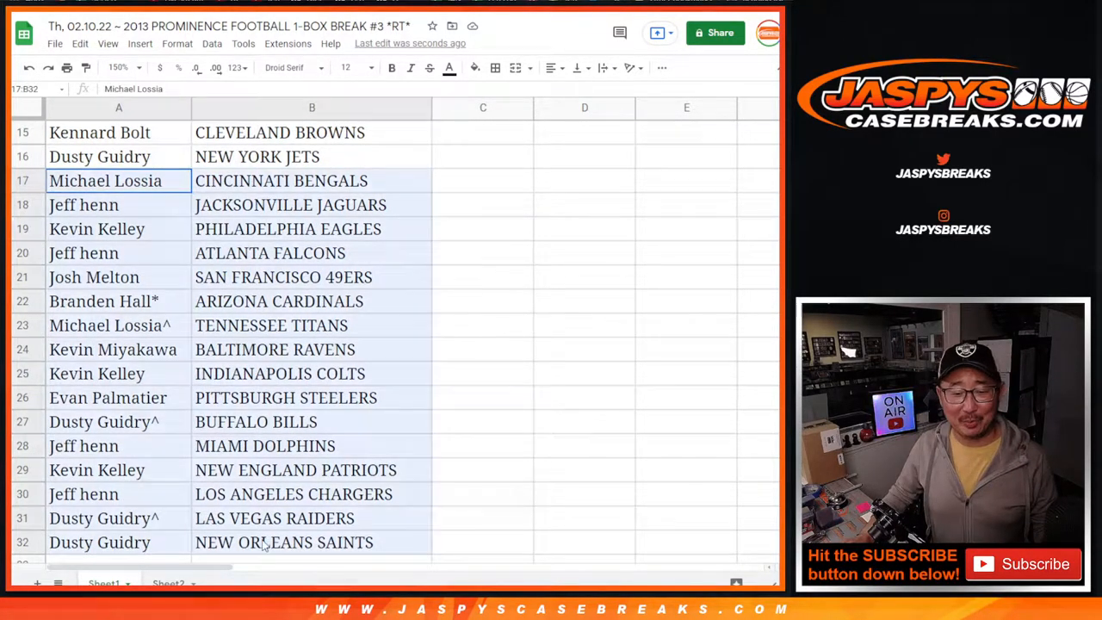
{"action": "left_click_drag", "start_coordinate": [312, 180], "coordinate": [312, 540]}
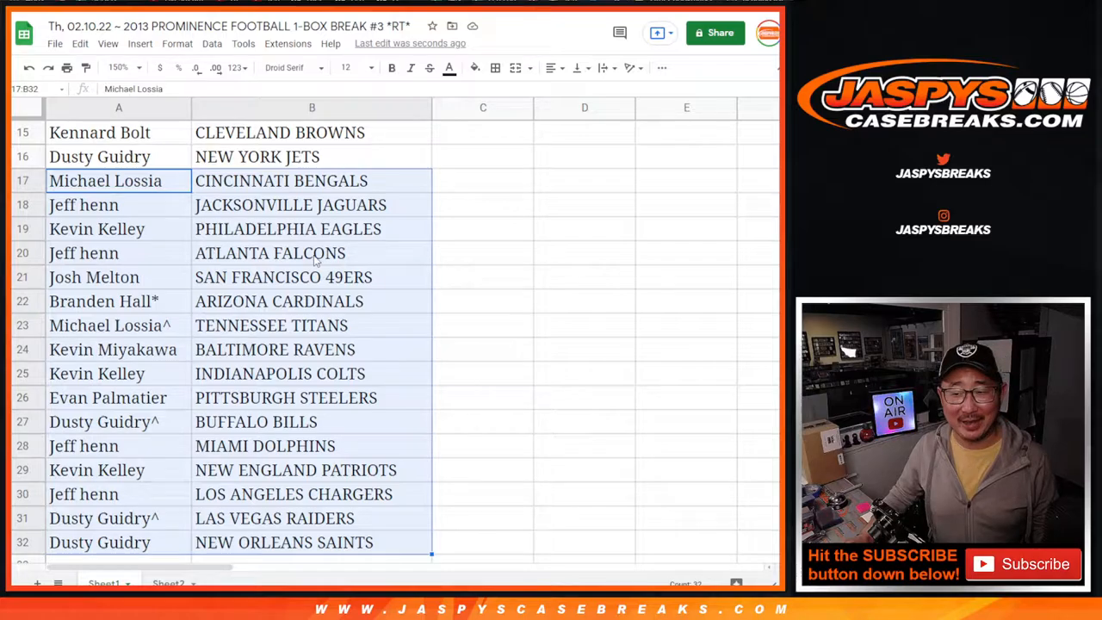
{"action": "scroll", "scroll_direction": "up", "scroll_amount": 3}
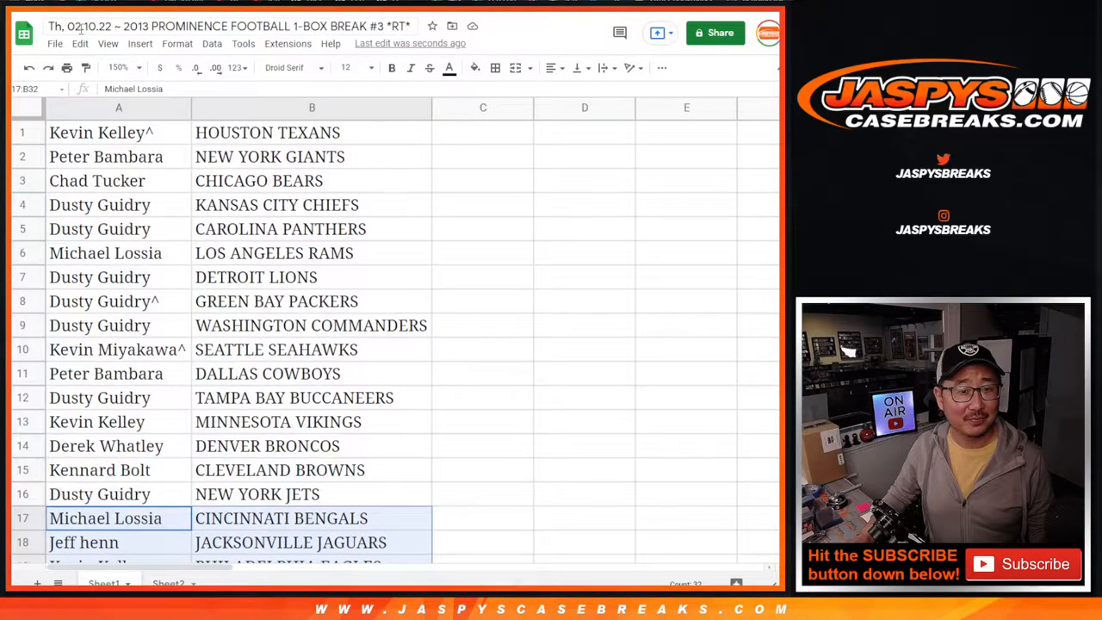
{"action": "left_click", "coordinate": [117, 67]}
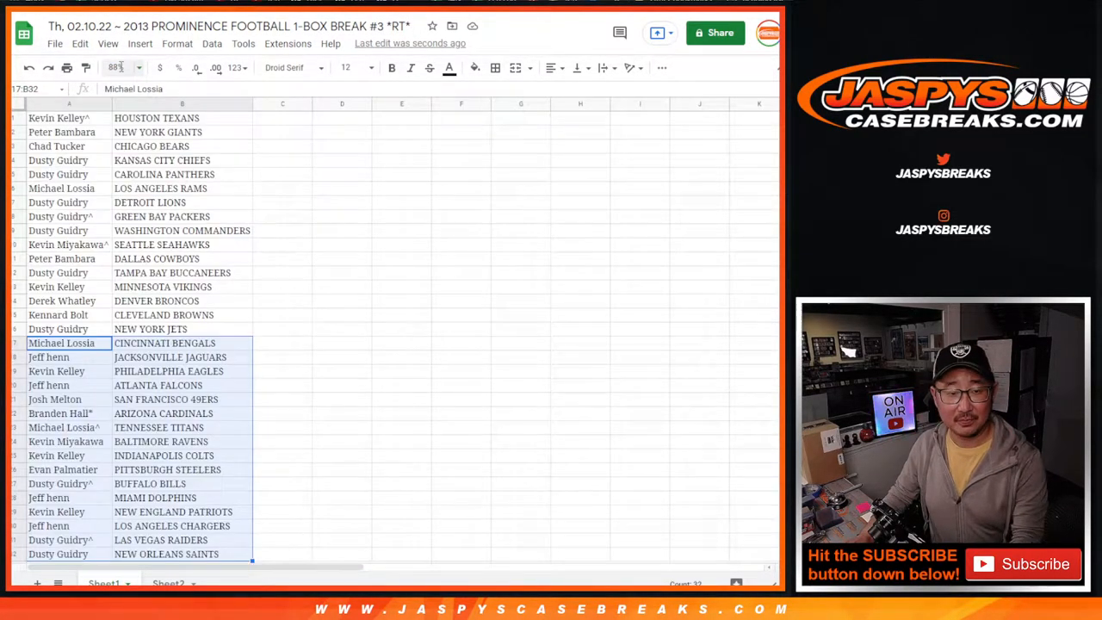
{"action": "left_click", "coordinate": [183, 117]}
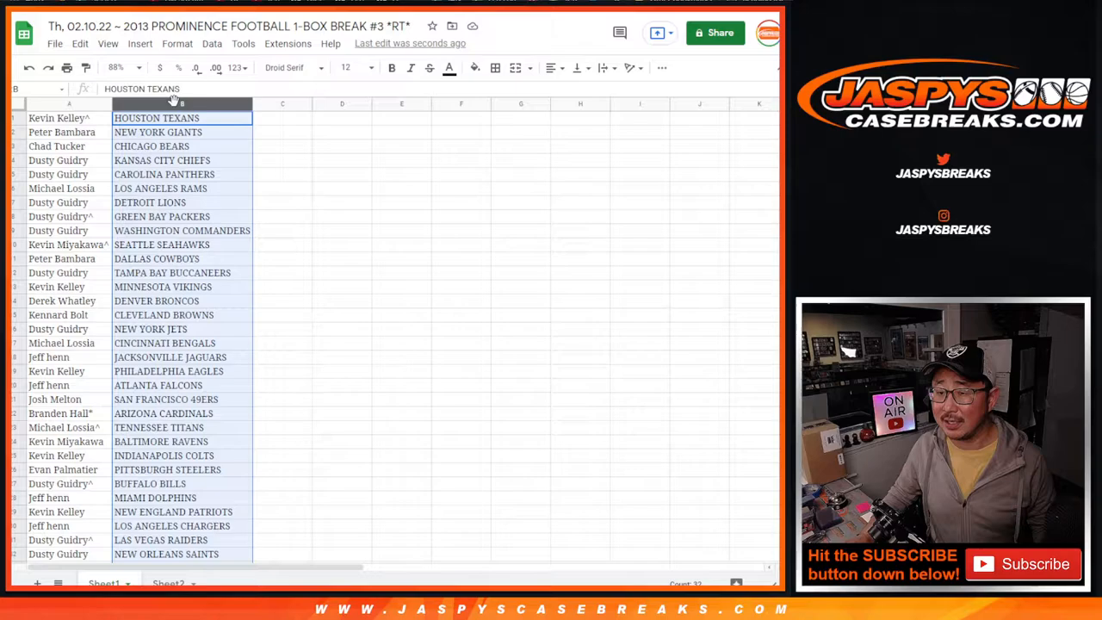
Sort the sheet A to Z by the team column and bring up the print settings
{"action": "right_click", "coordinate": [182, 104]}
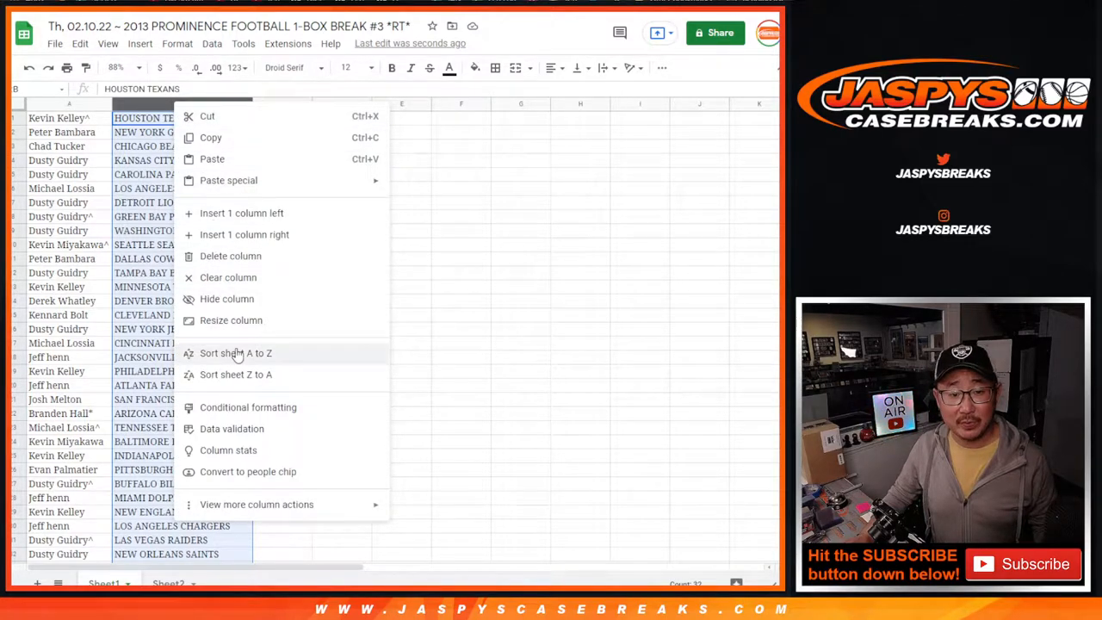
{"action": "left_click", "coordinate": [234, 353]}
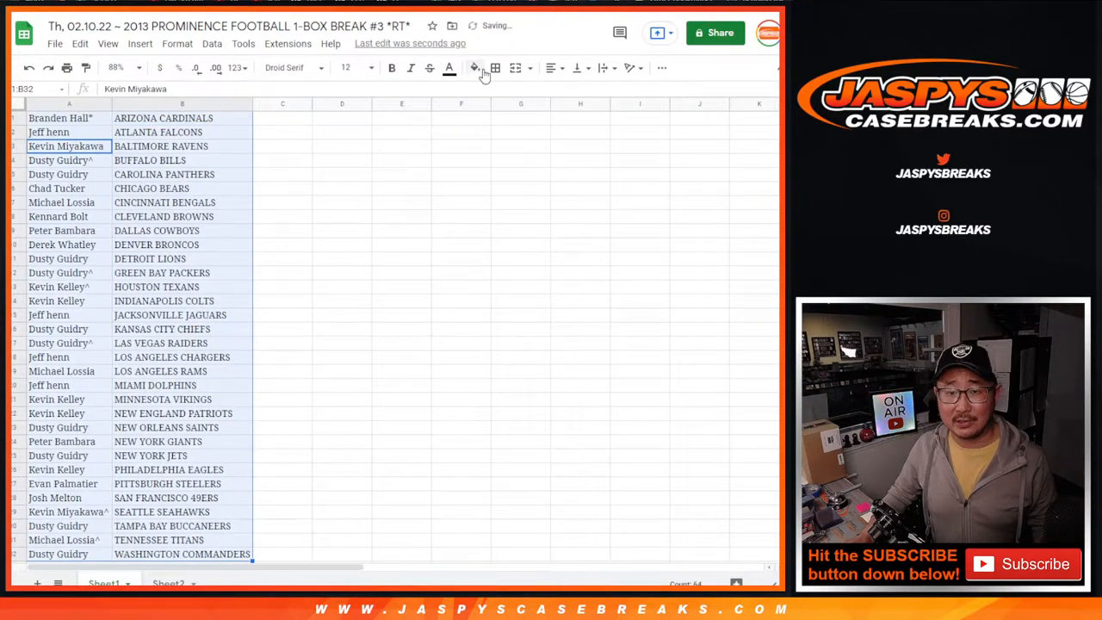
{"action": "left_click", "coordinate": [495, 69]}
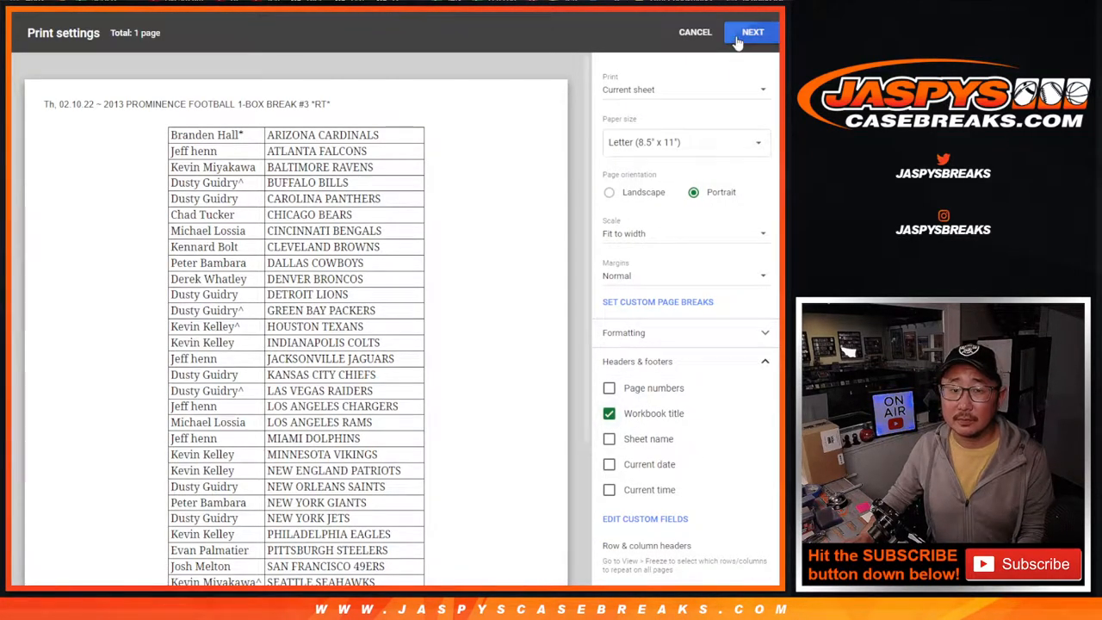
Continue past Print settings and send the team-sorted sheet to the printer
{"action": "left_click", "coordinate": [750, 31]}
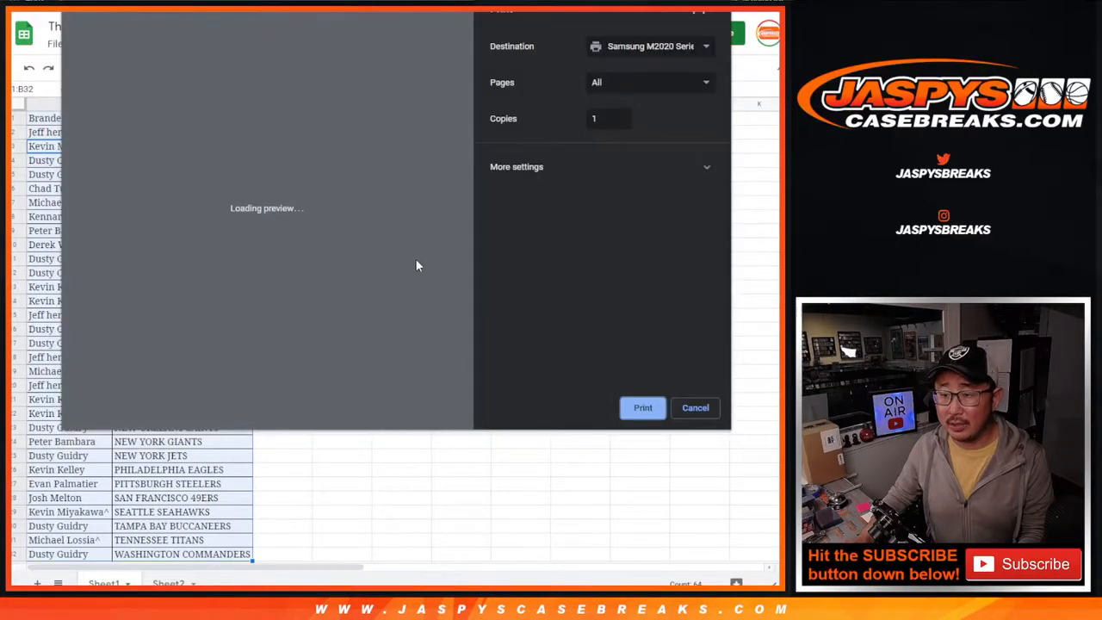
{"action": "left_click", "coordinate": [695, 406]}
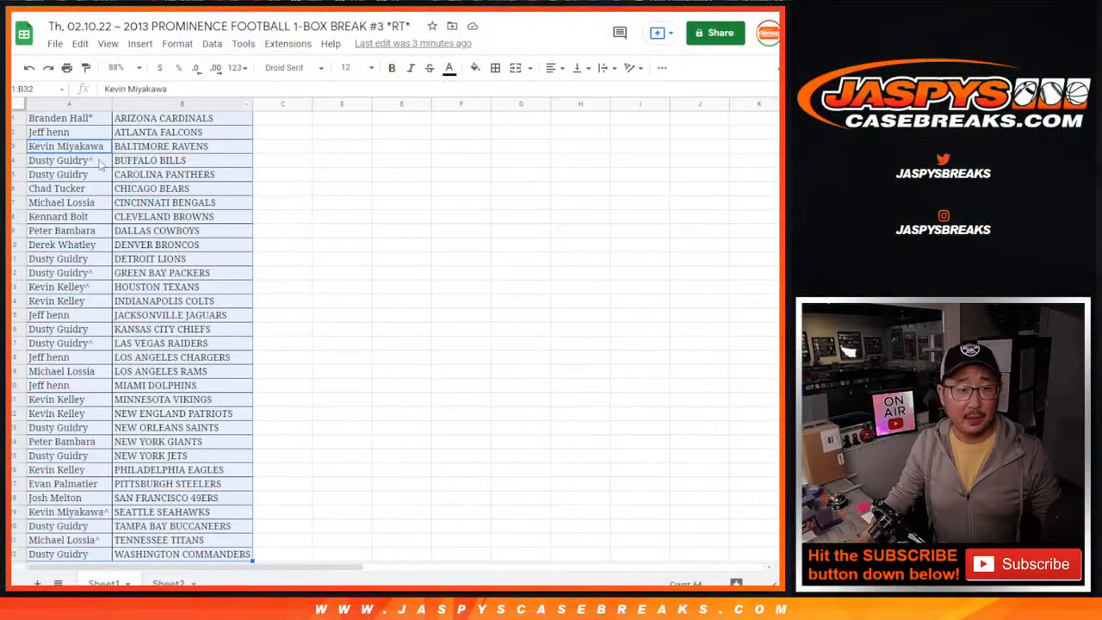
Look over the printed team-sorted pairings before moving to the Dice Roller
{"action": "scroll", "scroll_direction": "down", "scroll_amount": 3}
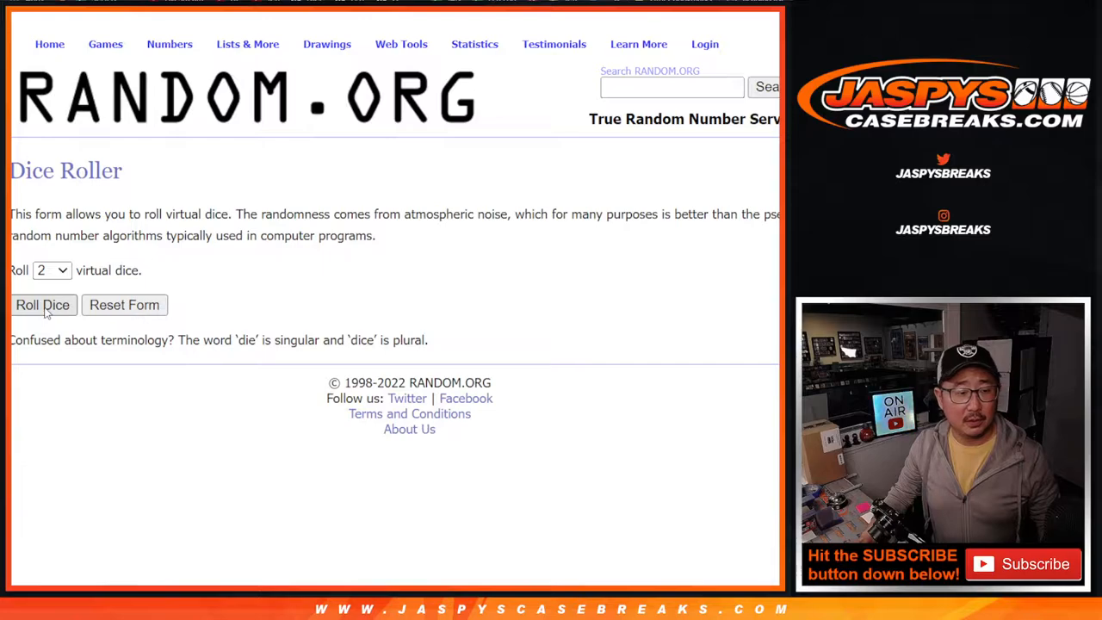
Roll the two virtual dice on RANDOM.ORG
{"action": "left_click", "coordinate": [42, 304]}
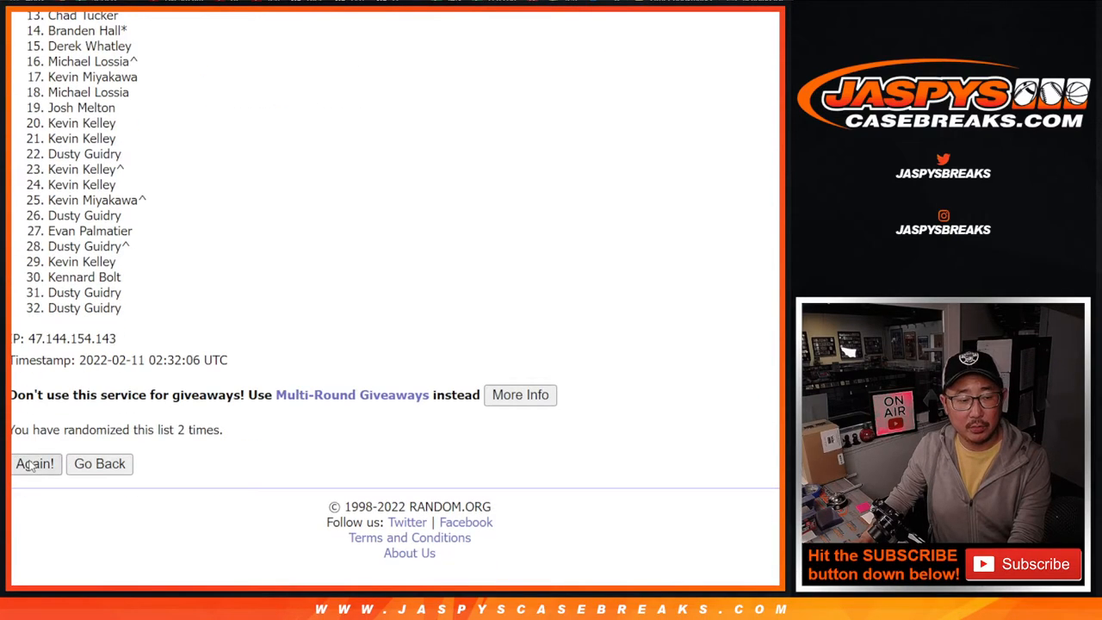
Reshuffle the 32-name list with Again until the 11th randomization, then return to the top
{"action": "left_click", "coordinate": [34, 463]}
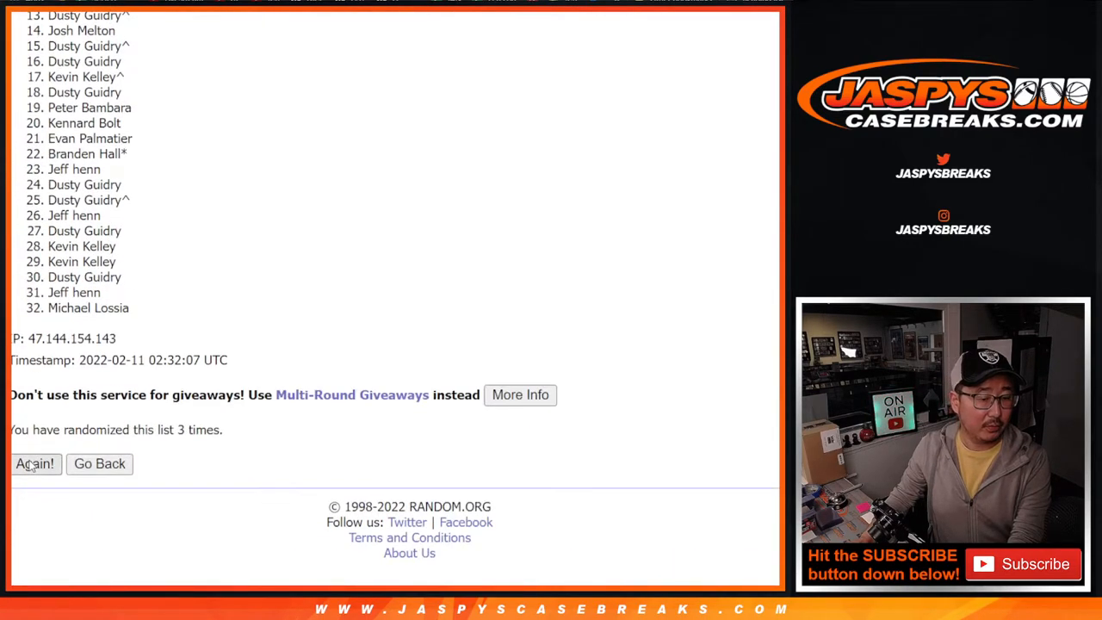
{"action": "left_click", "coordinate": [34, 463]}
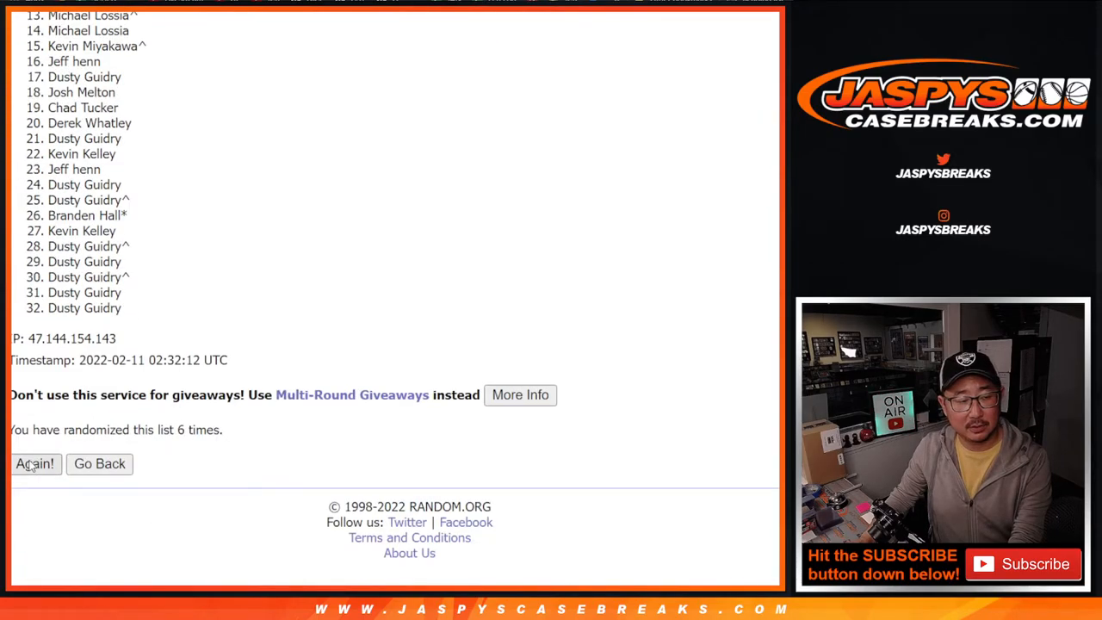
{"action": "left_click", "coordinate": [35, 463]}
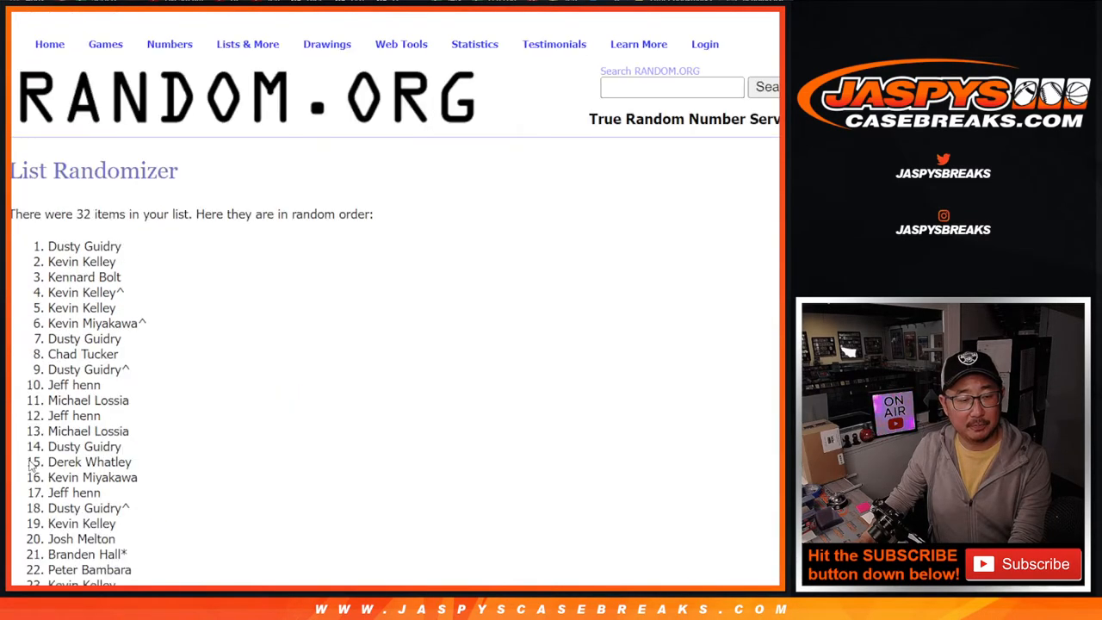
{"action": "scroll", "scroll_direction": "down", "scroll_amount": 3}
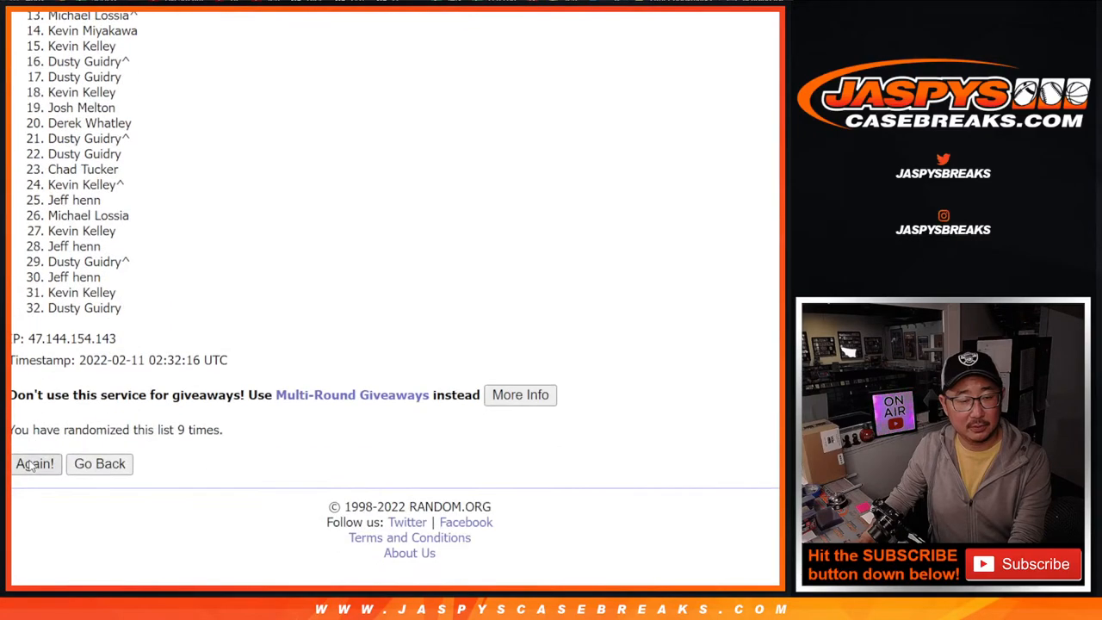
{"action": "left_click", "coordinate": [34, 463]}
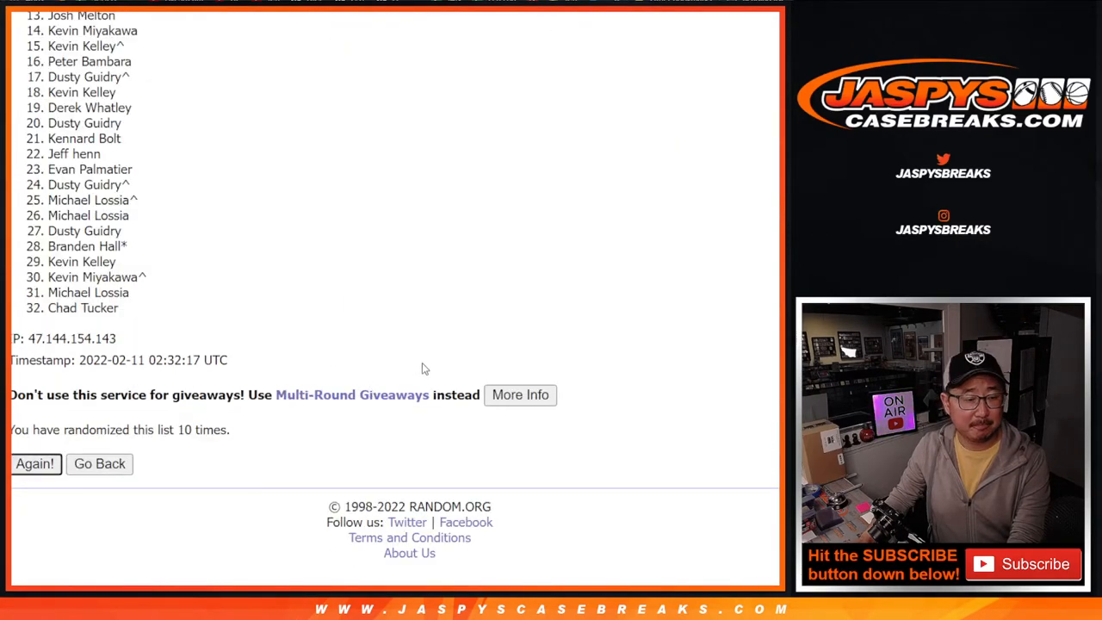
{"action": "left_click", "coordinate": [34, 463]}
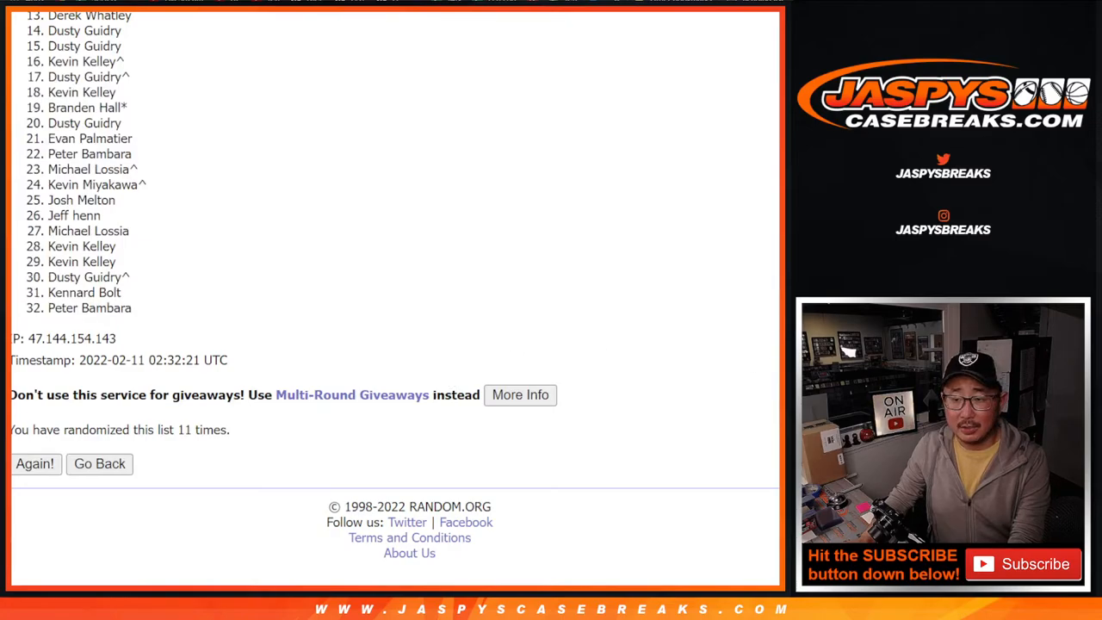
{"action": "scroll", "scroll_direction": "up", "scroll_amount": 3}
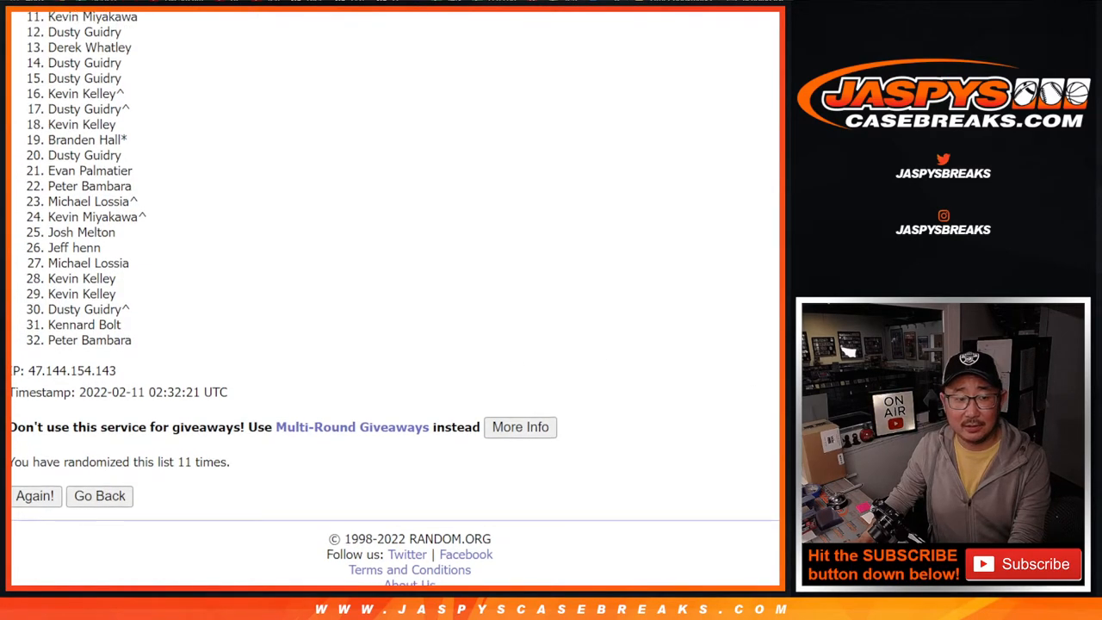
{"action": "scroll", "scroll_direction": "up", "scroll_amount": 3}
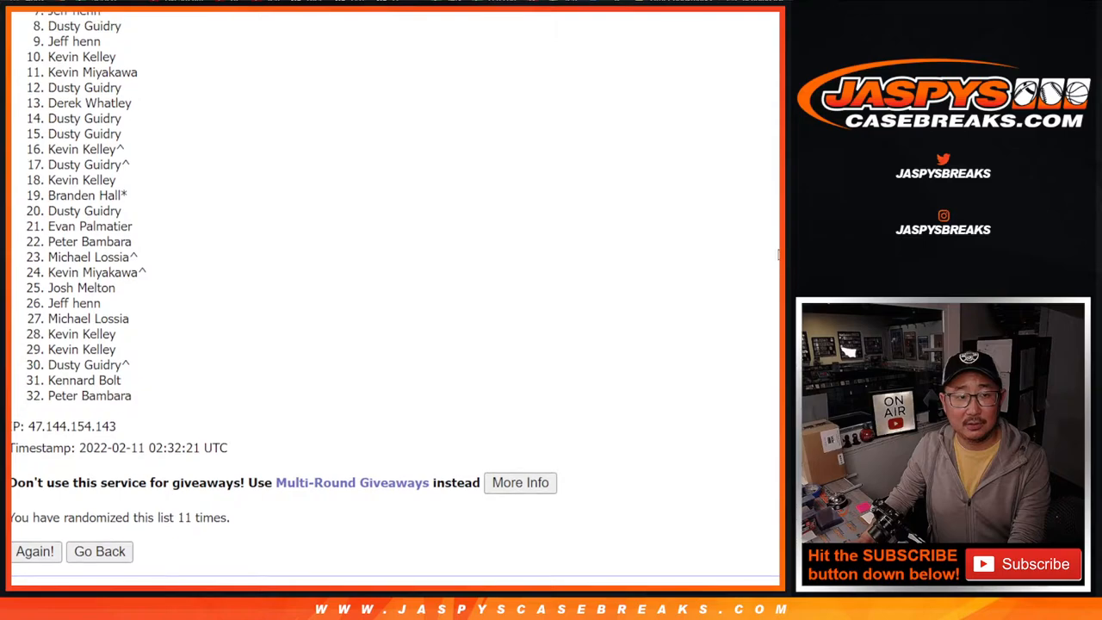
{"action": "scroll", "scroll_direction": "up", "scroll_amount": 3}
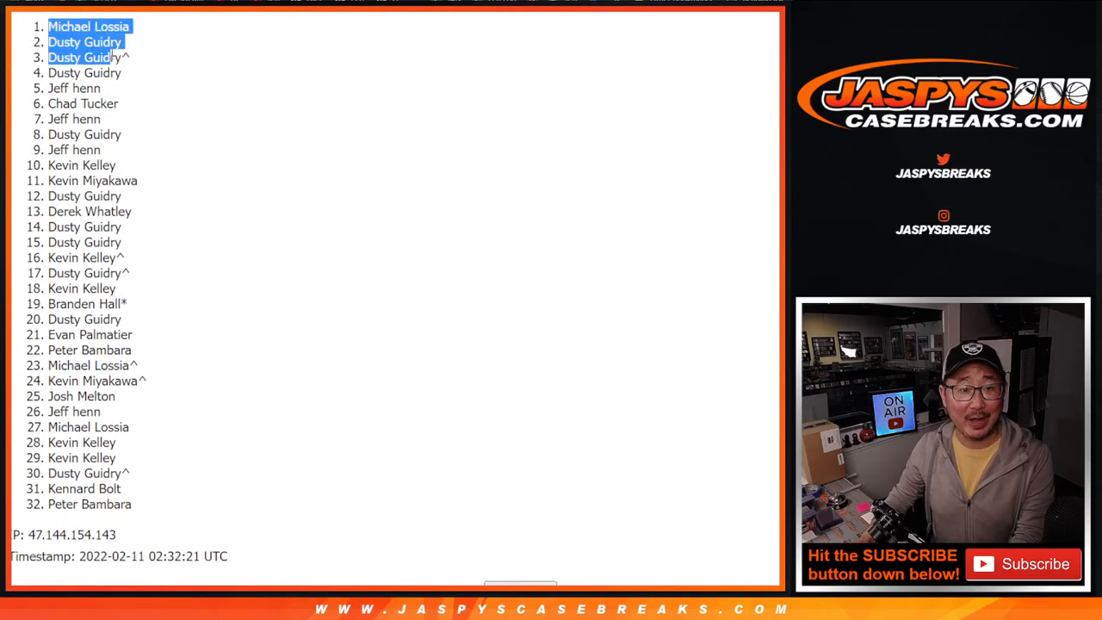
{"action": "scroll", "scroll_direction": "down", "scroll_amount": 3}
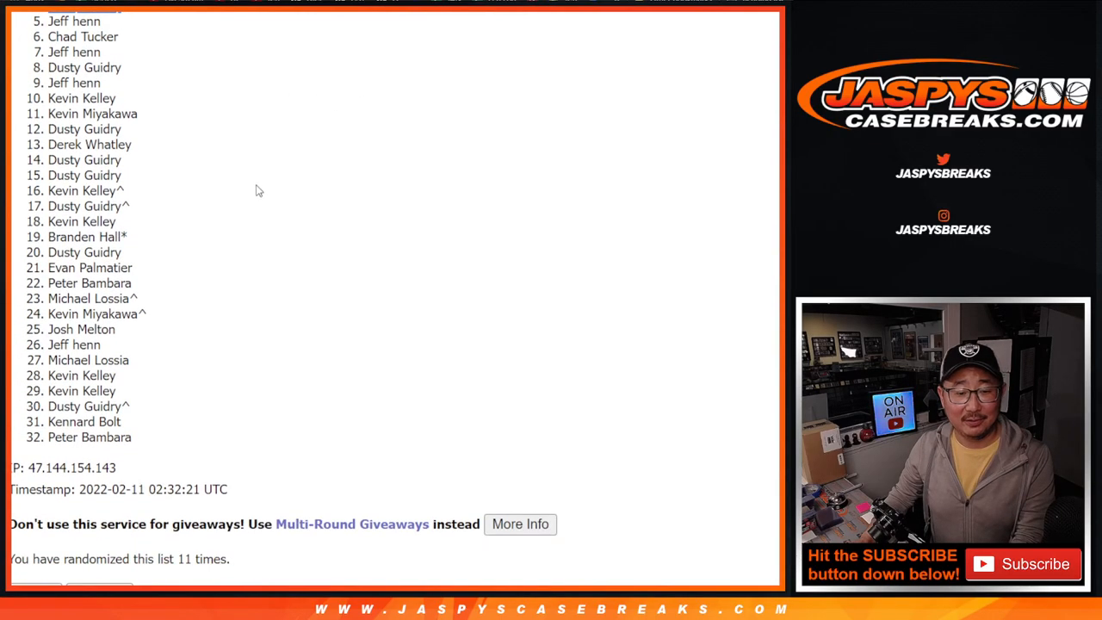